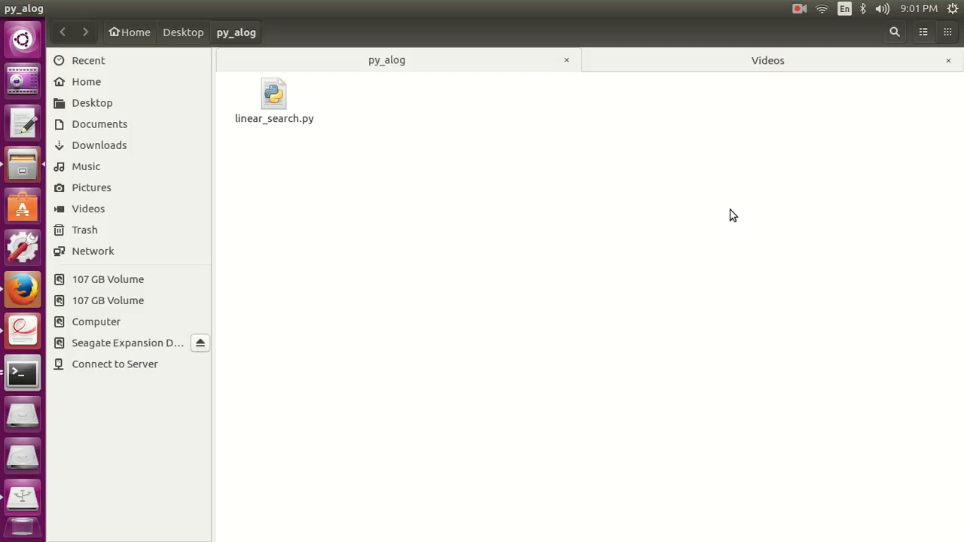
mouse_move(403, 138)
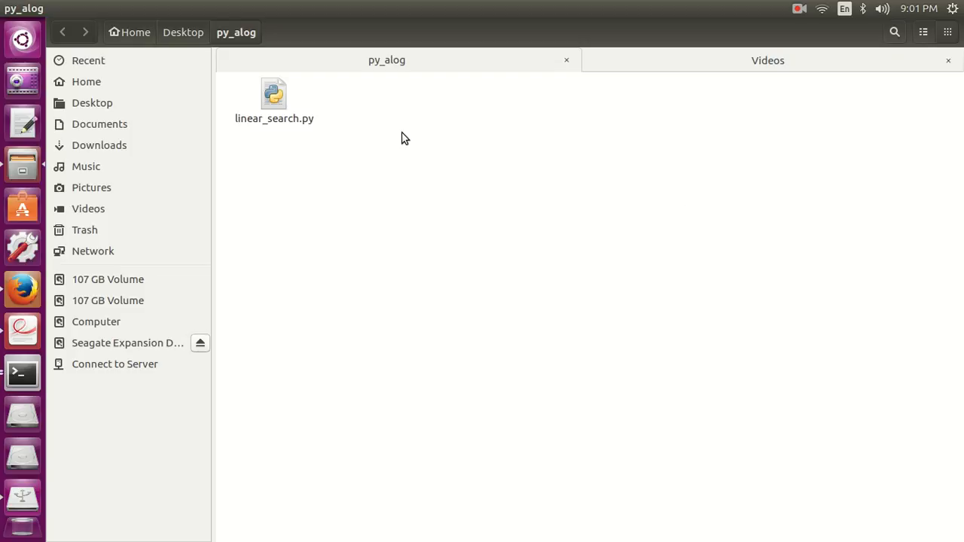
- Create a new empty document in py_alog and name it binary_search.py
right_click(404, 138)
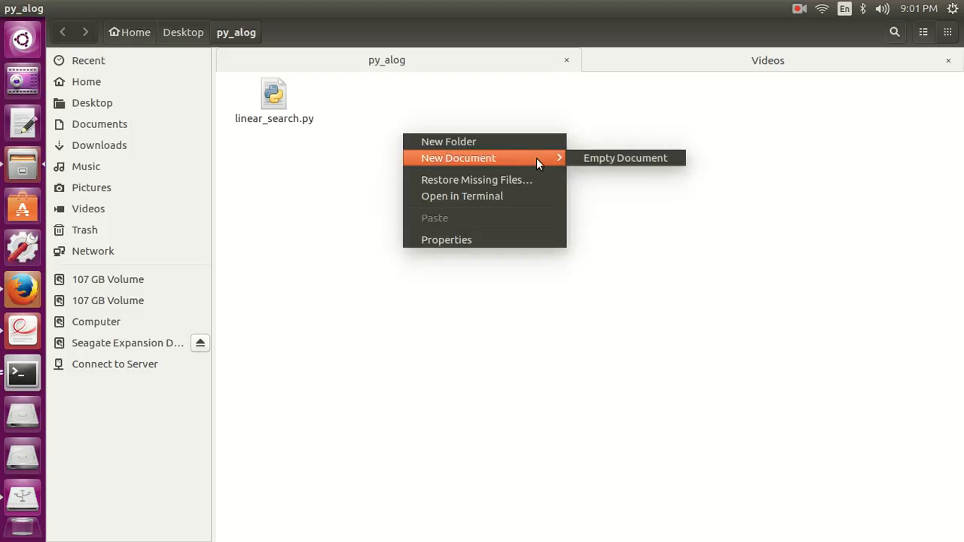
click(624, 158)
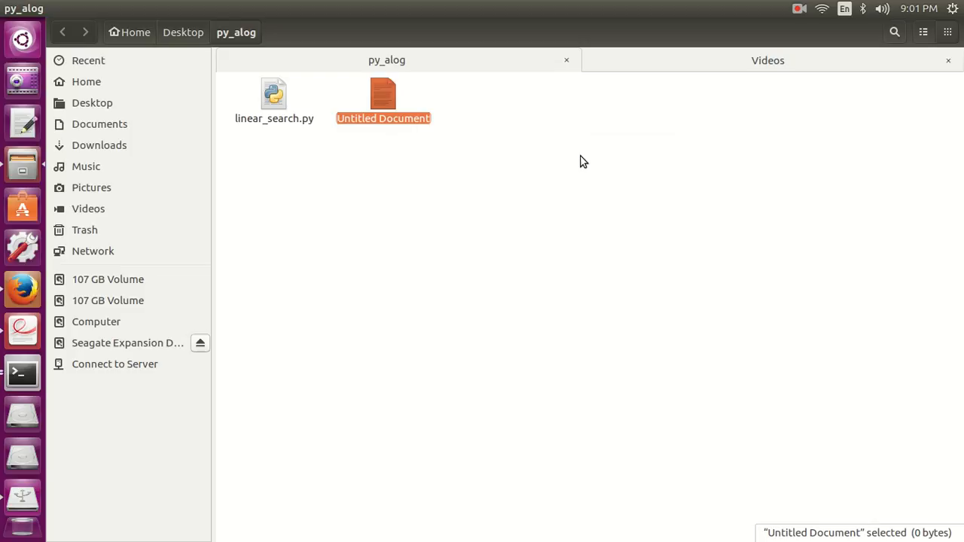
text(binary_search.py)
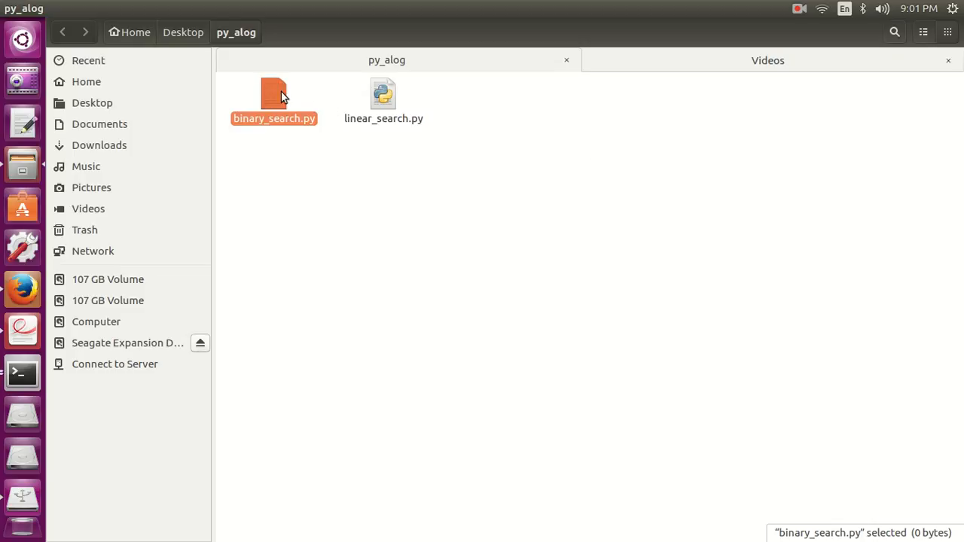
- Open binary_search.py in gedit and add the #!/usr/bin/python shebang line
double_click(274, 94)
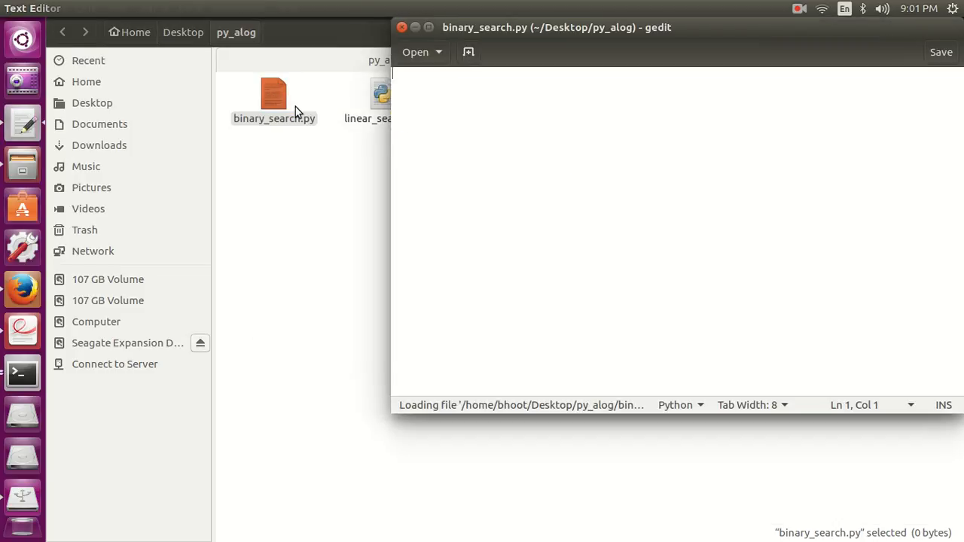
mouse_move(426, 136)
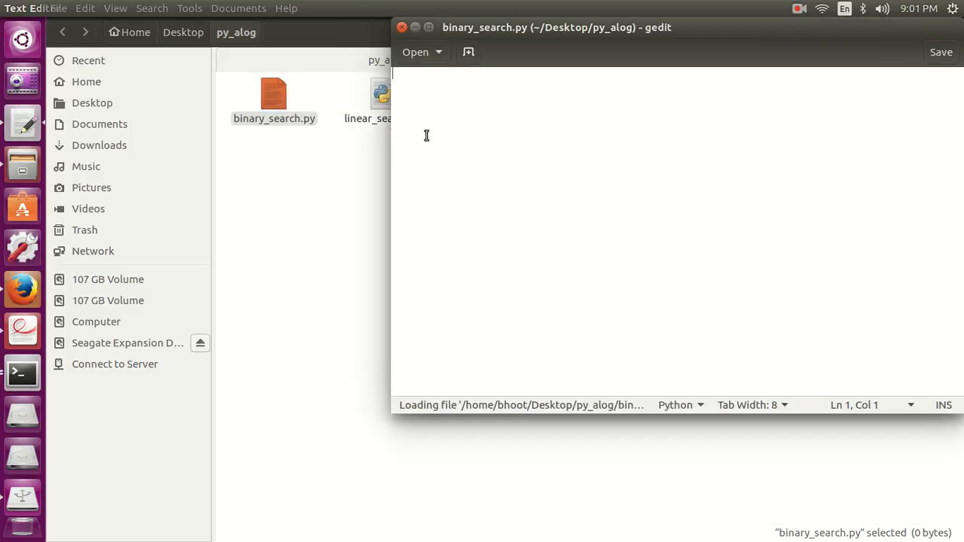
text(#!/usr)
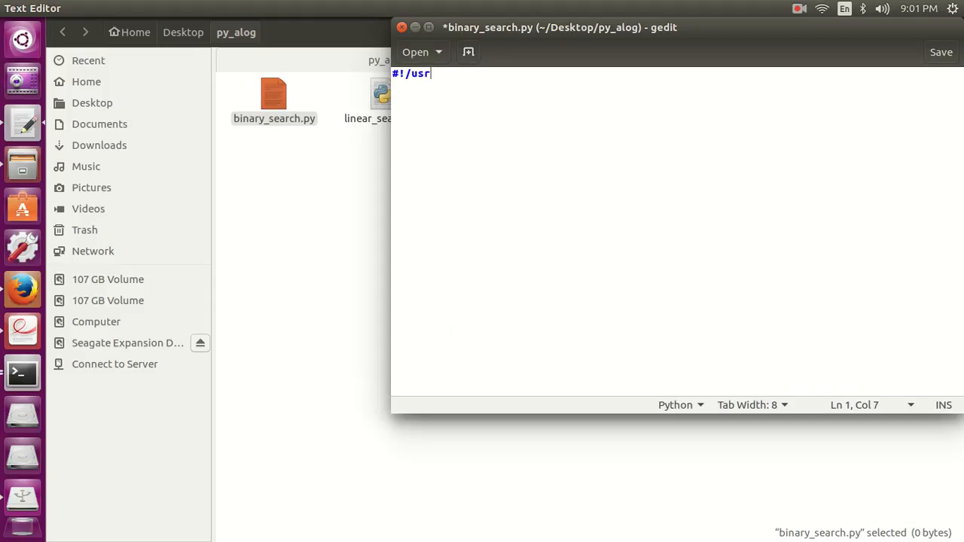
text(/bin/p)
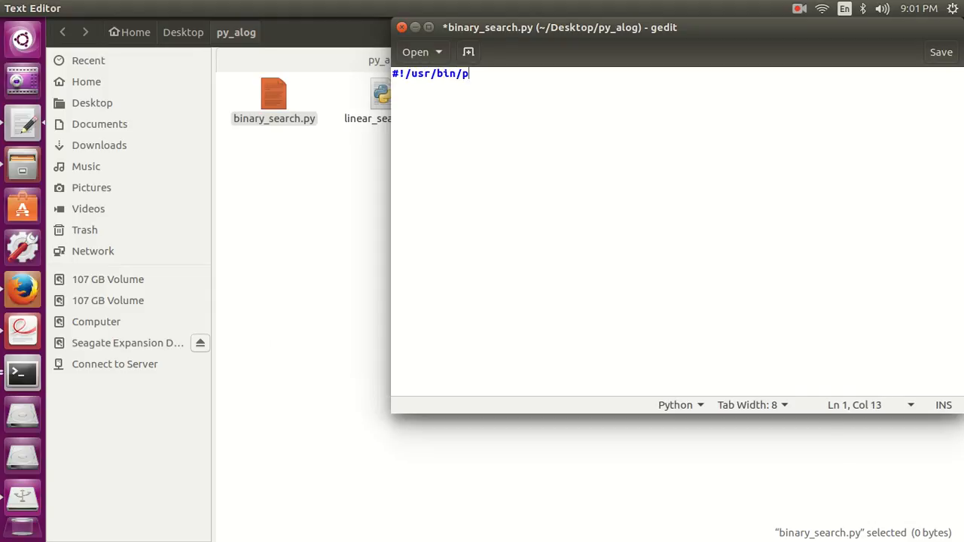
text(ython)
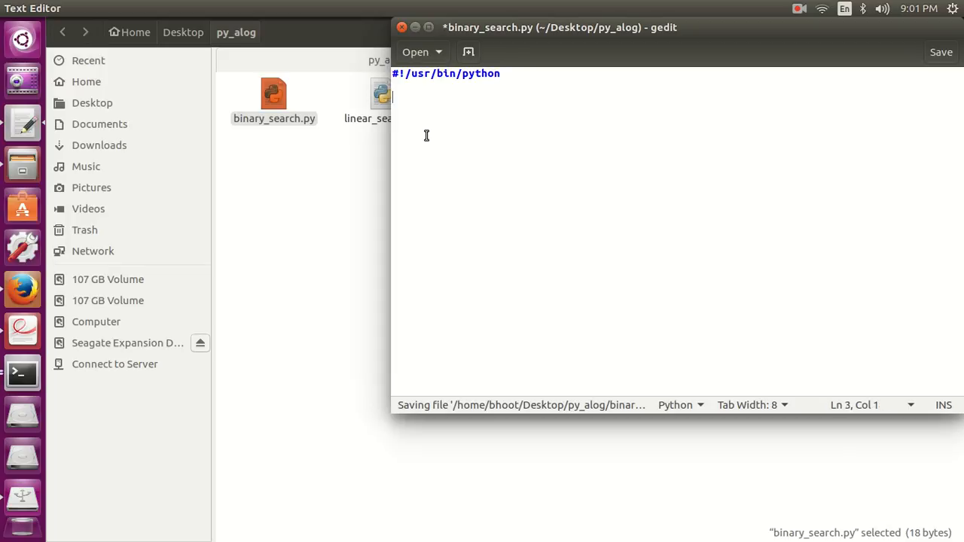
- Write the function header def binary_search(arr, l, r, x):
text(def)
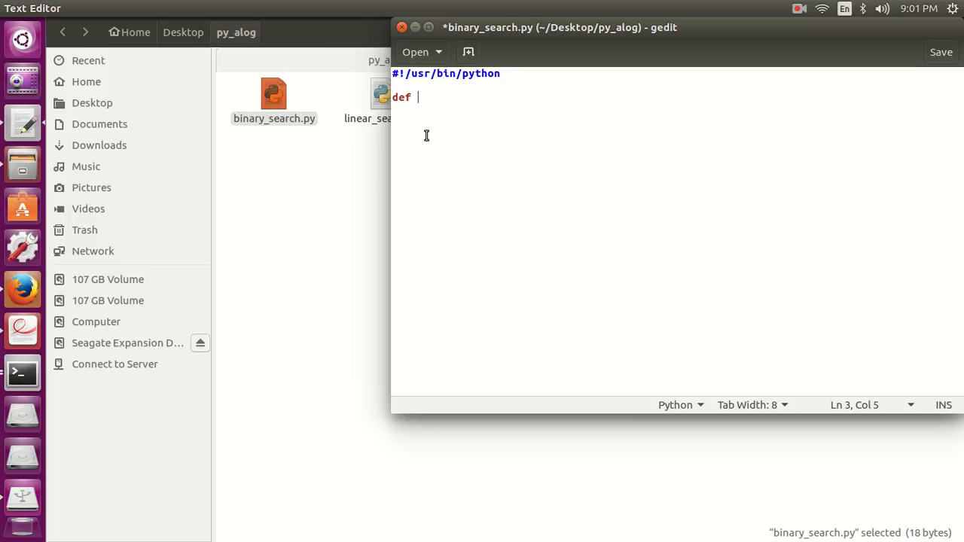
text(bina)
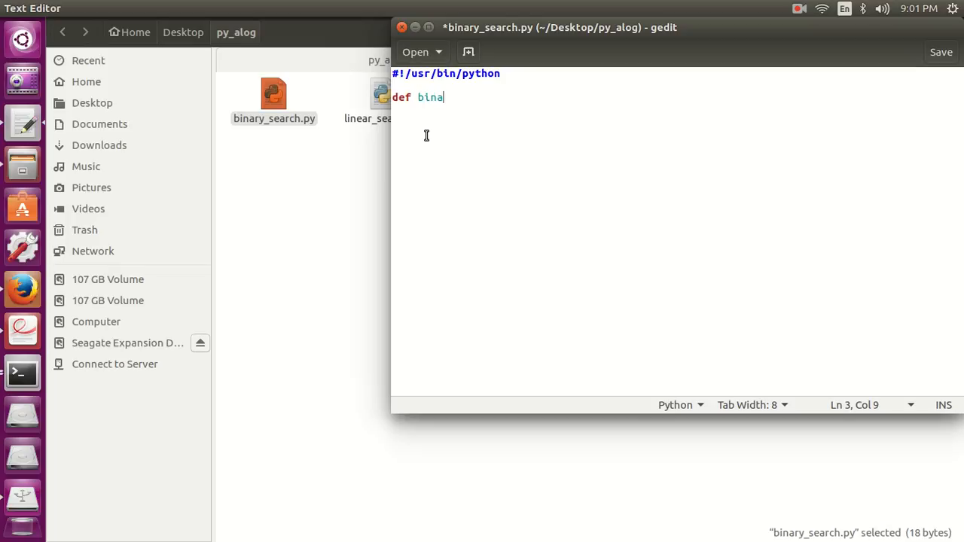
text(ry_searc)
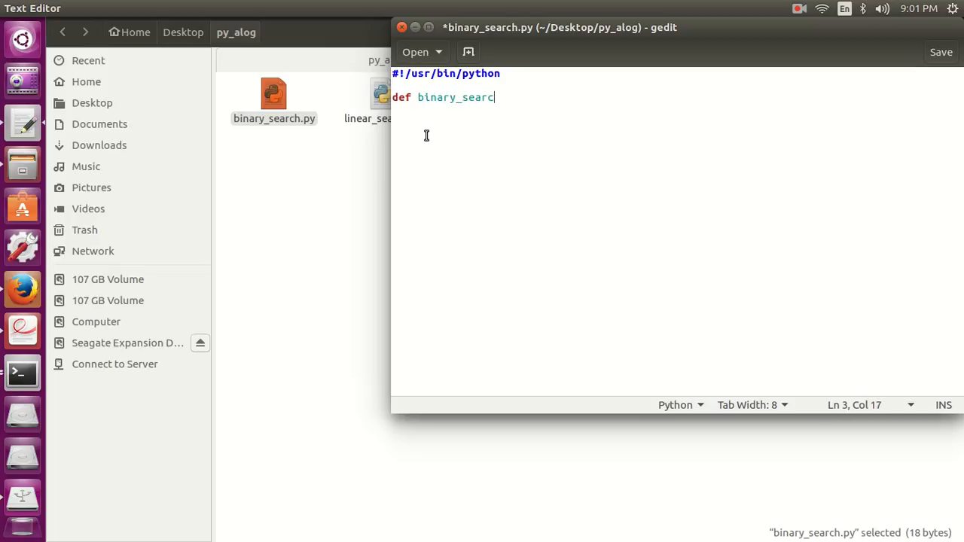
text(h()
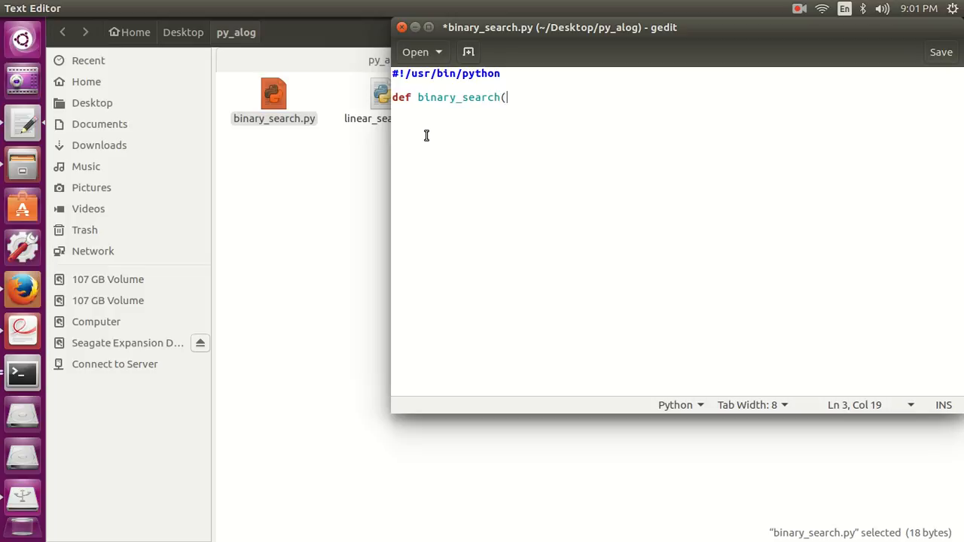
text(arr,)
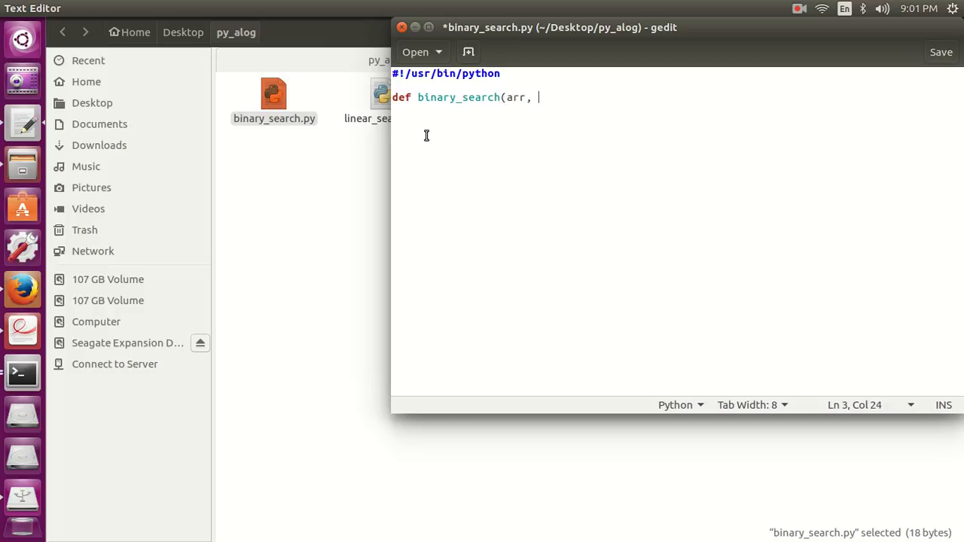
text(l, r)
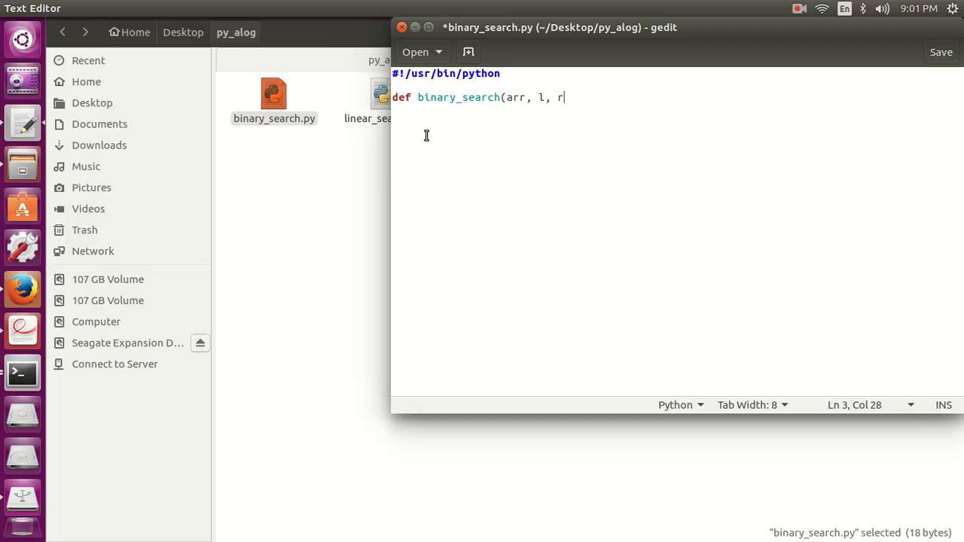
text(, x):)
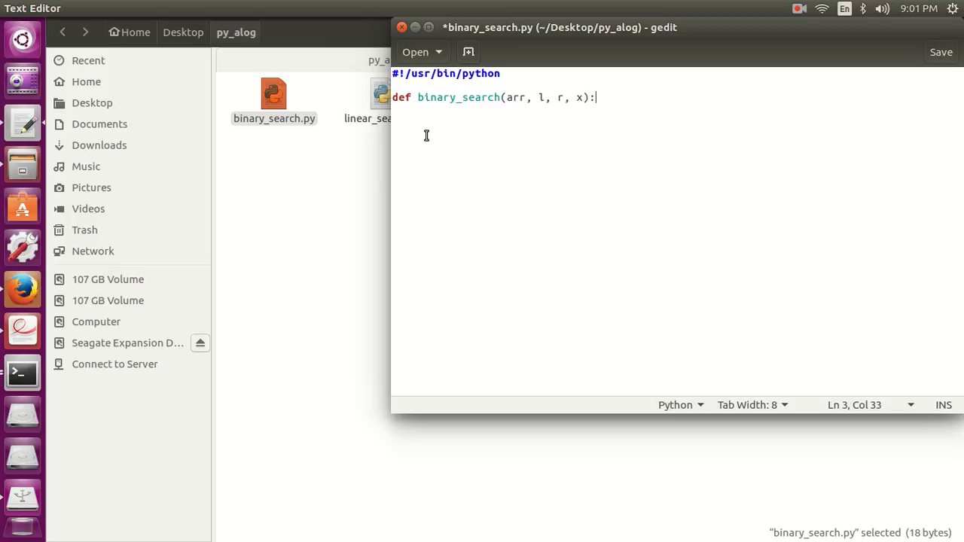
- Save the file and start the function body with an if r>=l: check
key(Return)
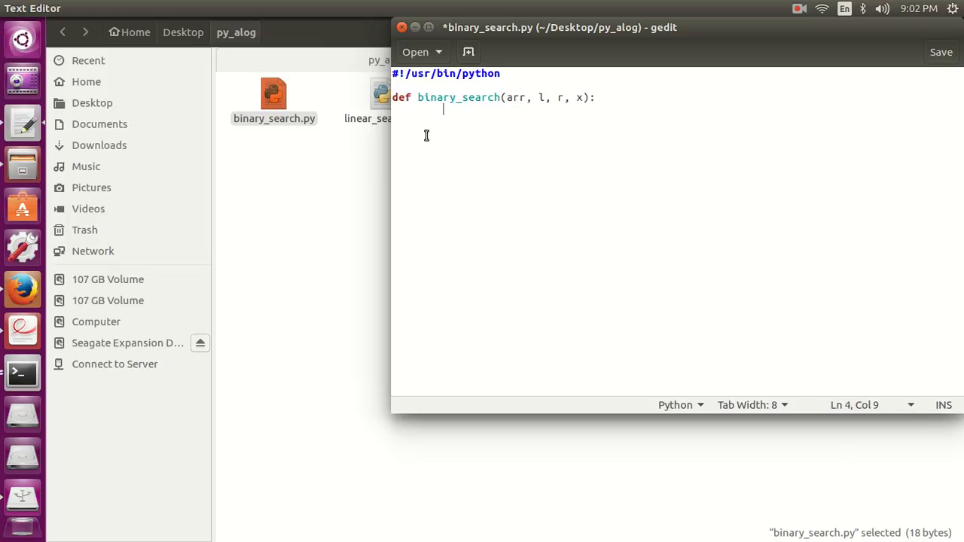
key(ctrl+s)
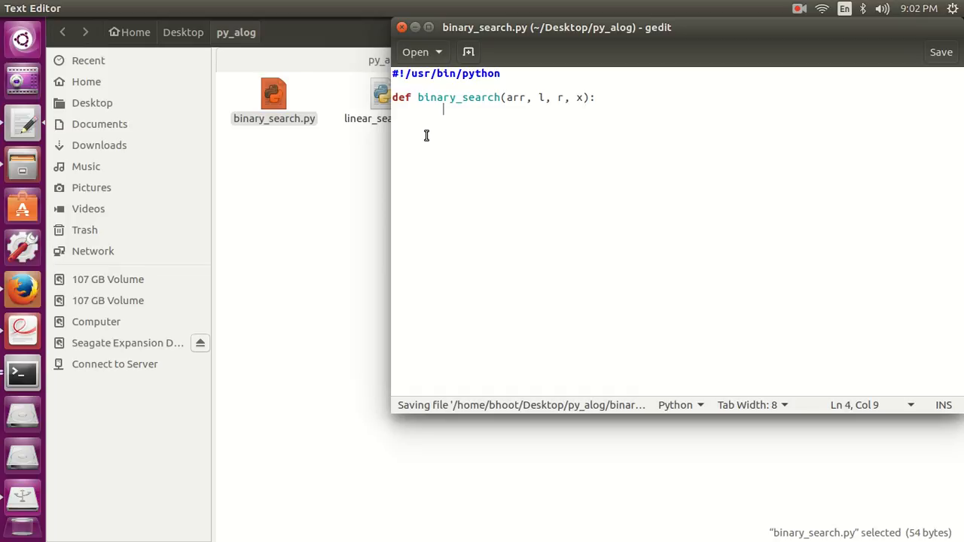
text(if)
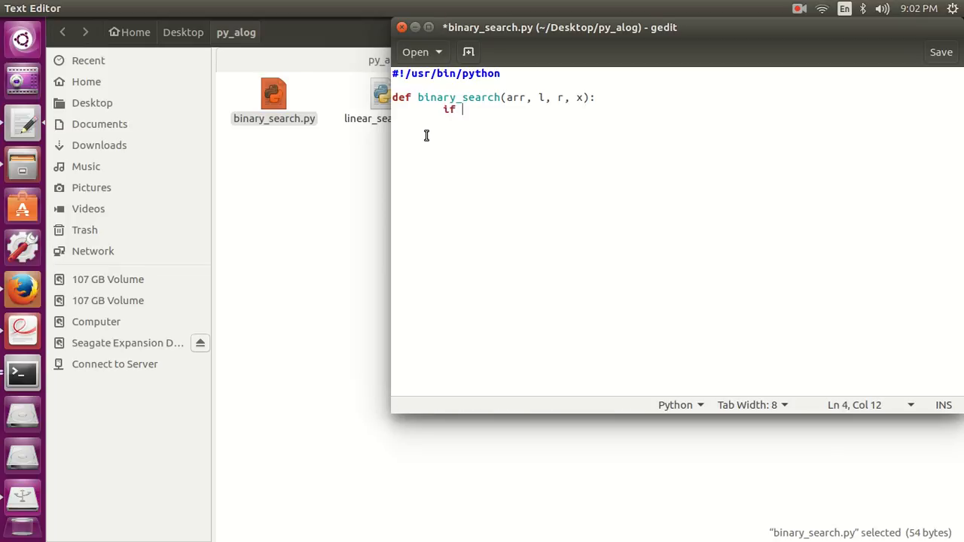
text(>)
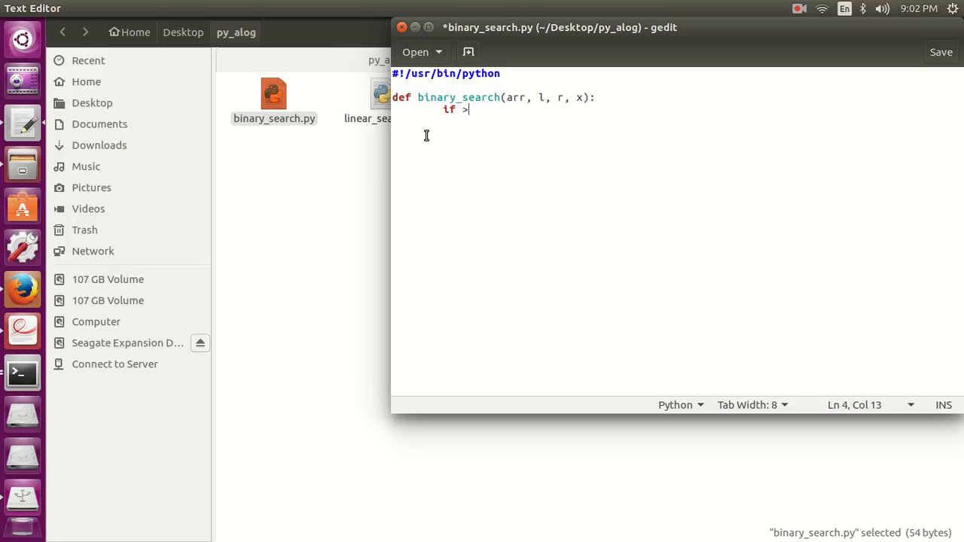
key(BackSpace)
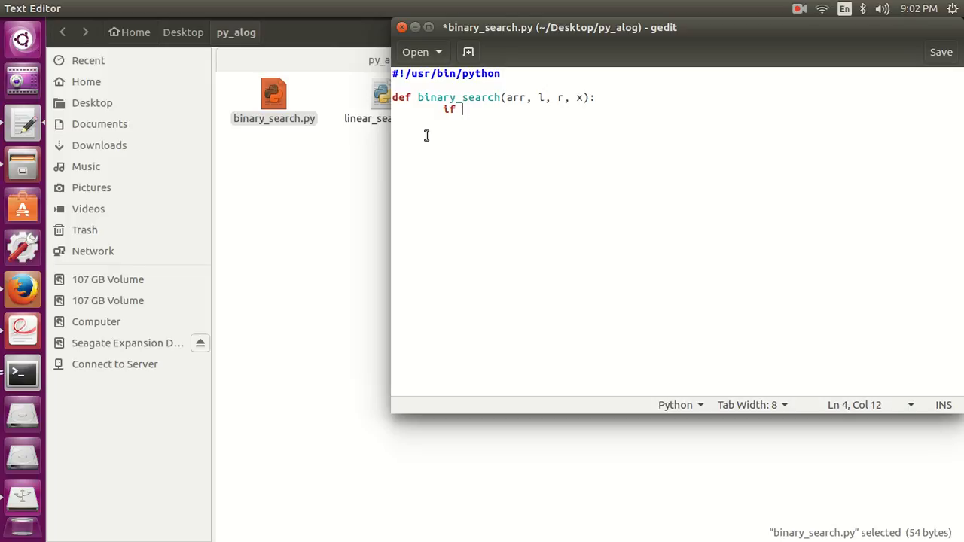
text(r>=l:)
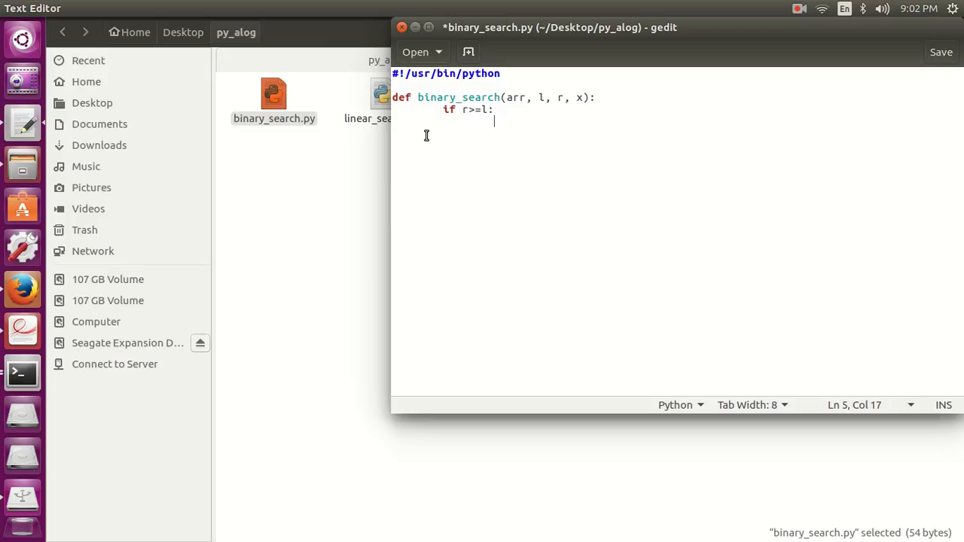
- Compute the midpoint with mid=l+(r-l)/2
text(mid)
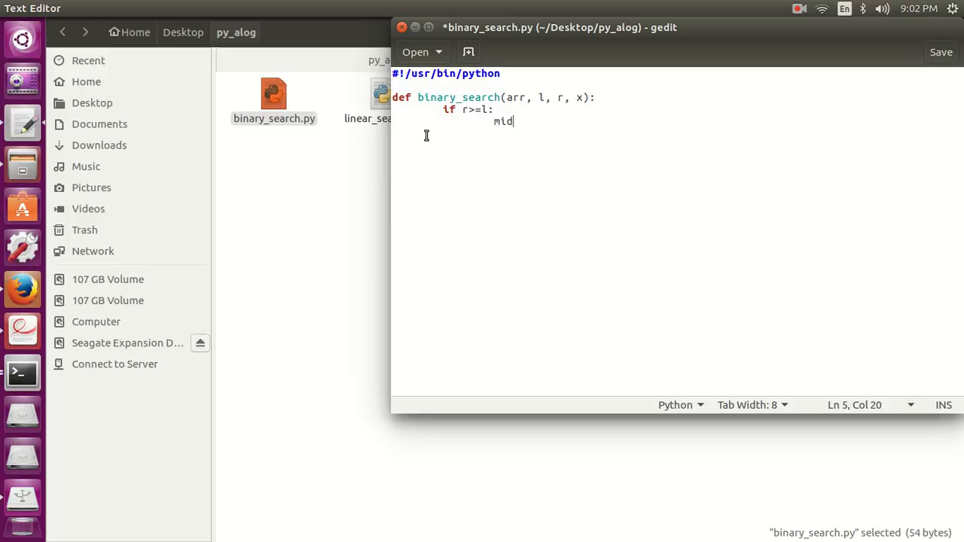
text(=l)
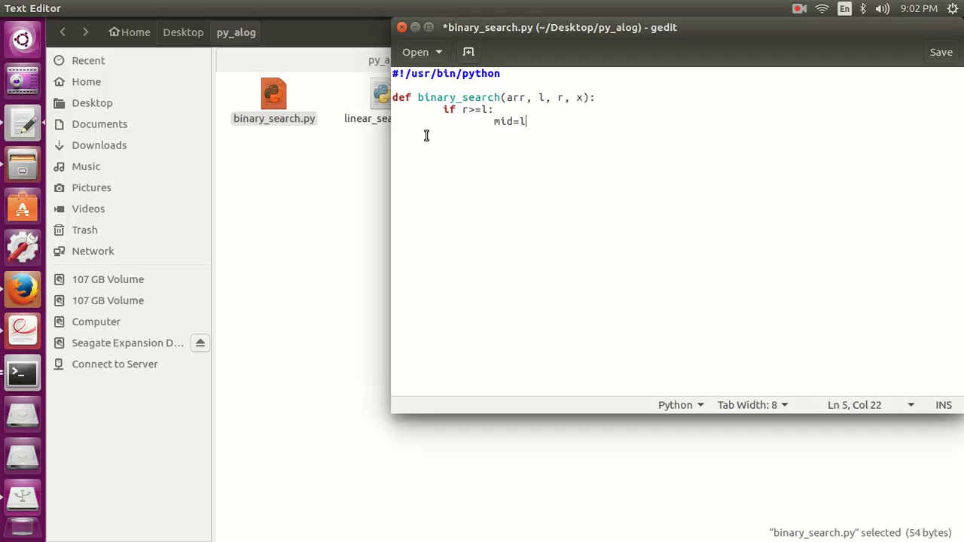
text(+()
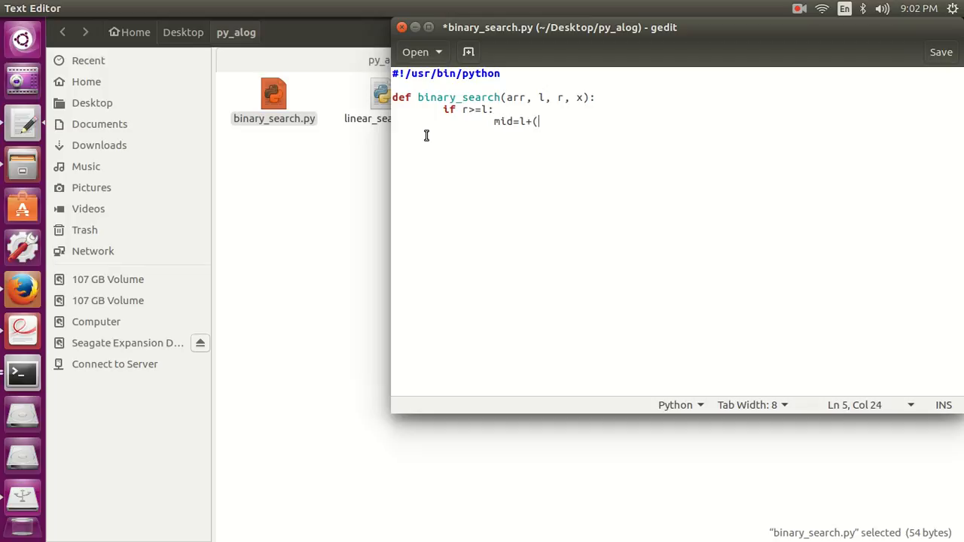
text(r-l)
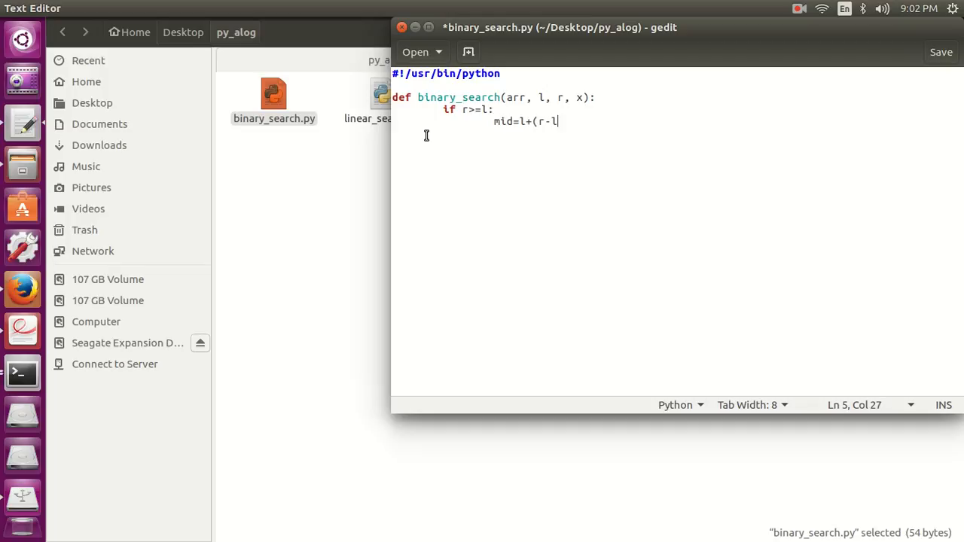
text()/2)
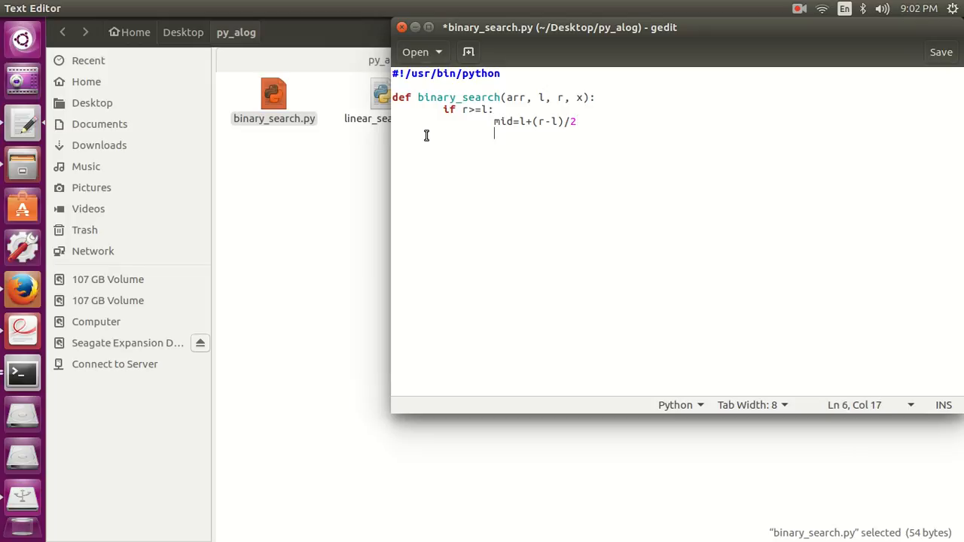
- Add if arr[mid]==x: return mid
text(ifa)
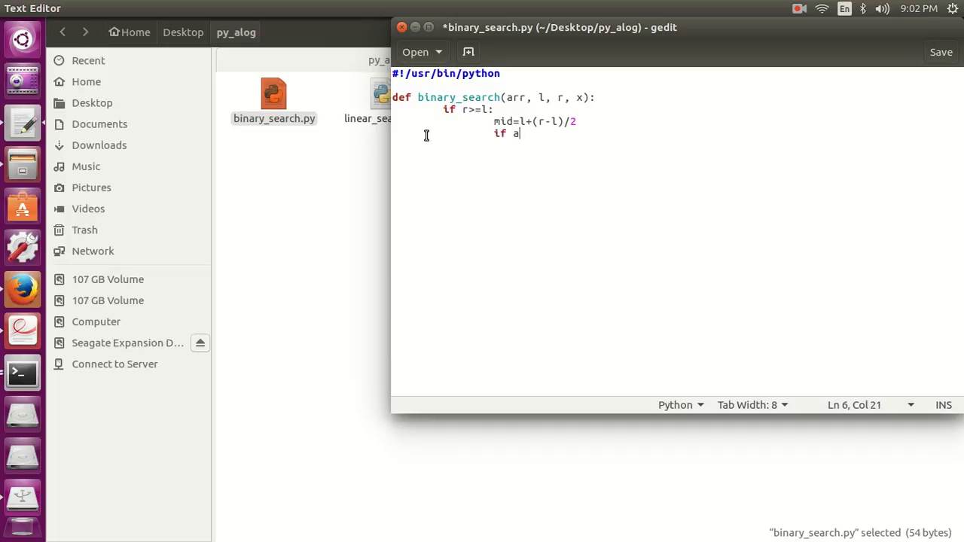
text(rr[mid])
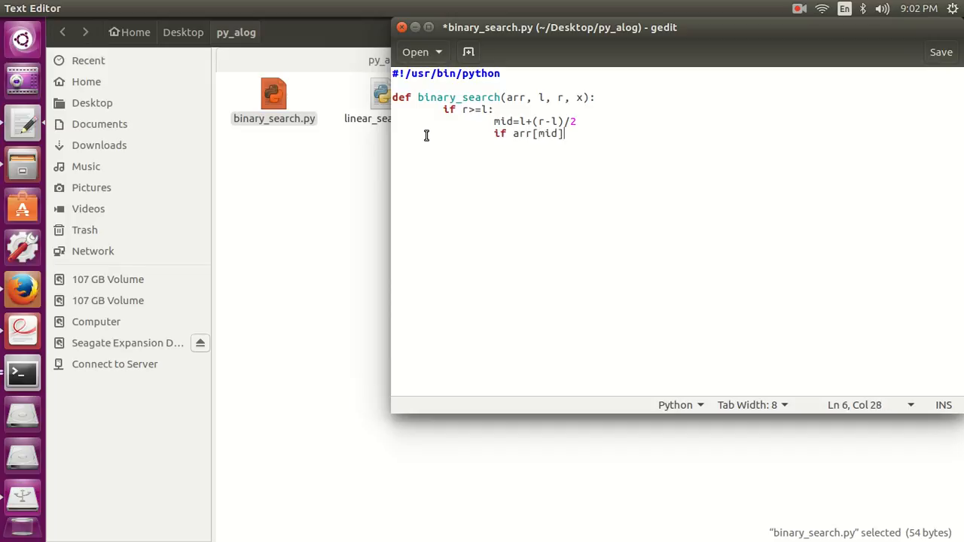
text(==x)
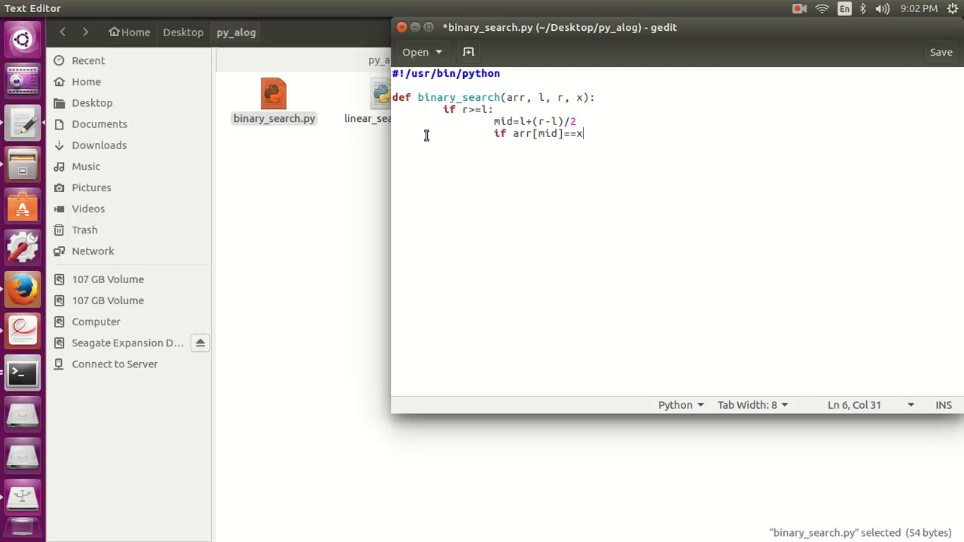
text(:)
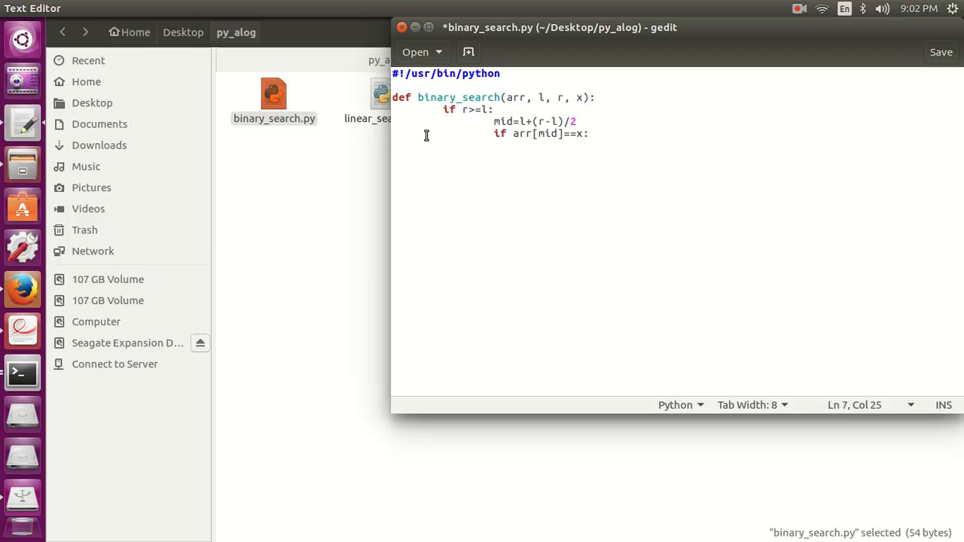
text(return mid)
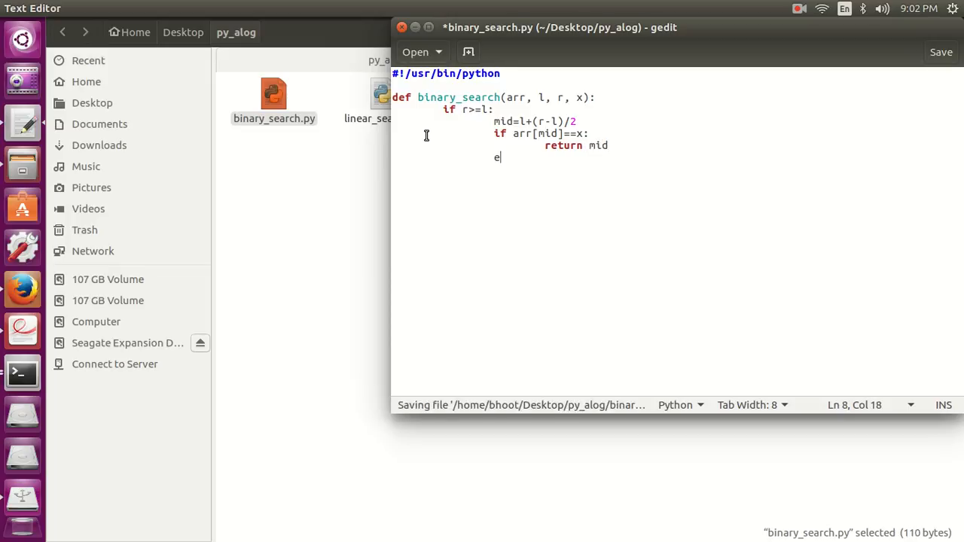
- Add elif arr[mid] > x: return binary_search(arr, l, mid-1, x) for the left half
text(lif)
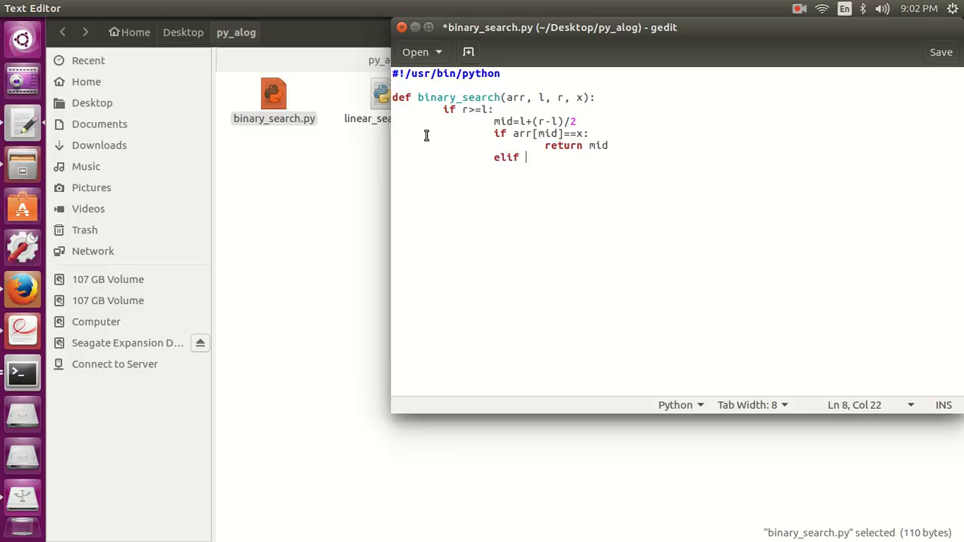
text(arr[mi)
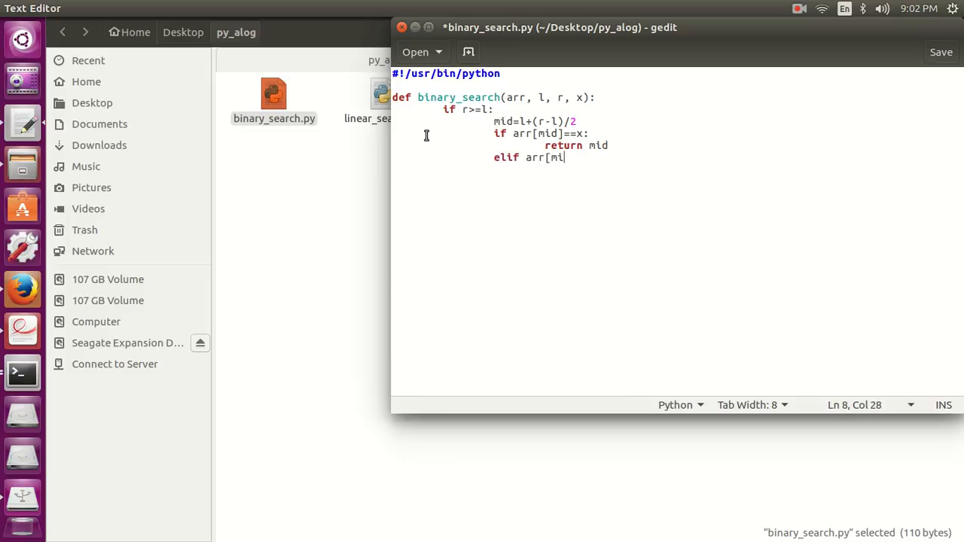
text(d] > x:)
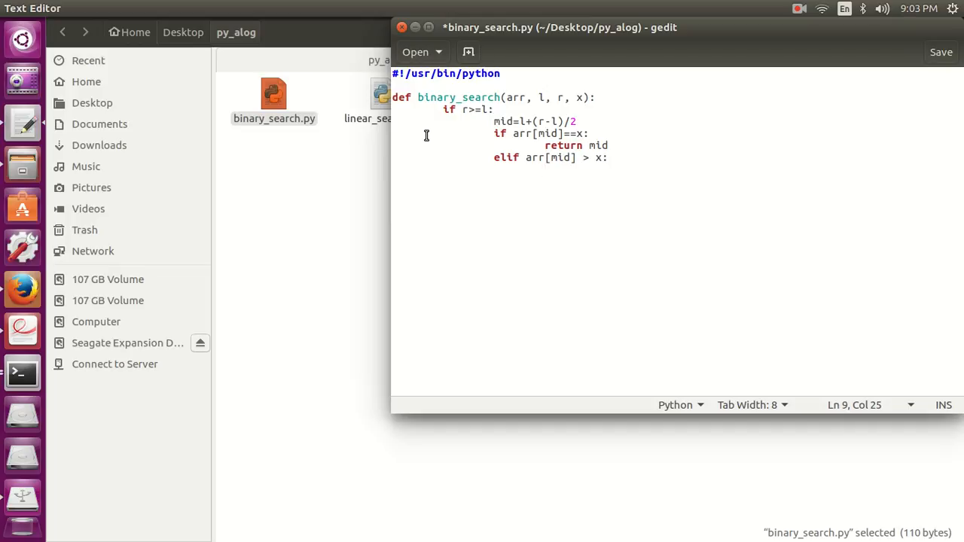
text(re)
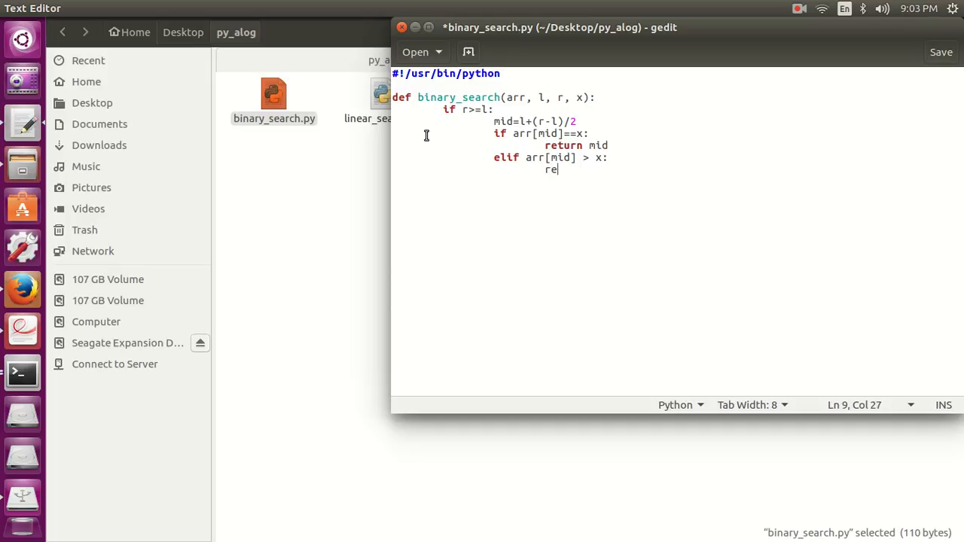
text(turn)
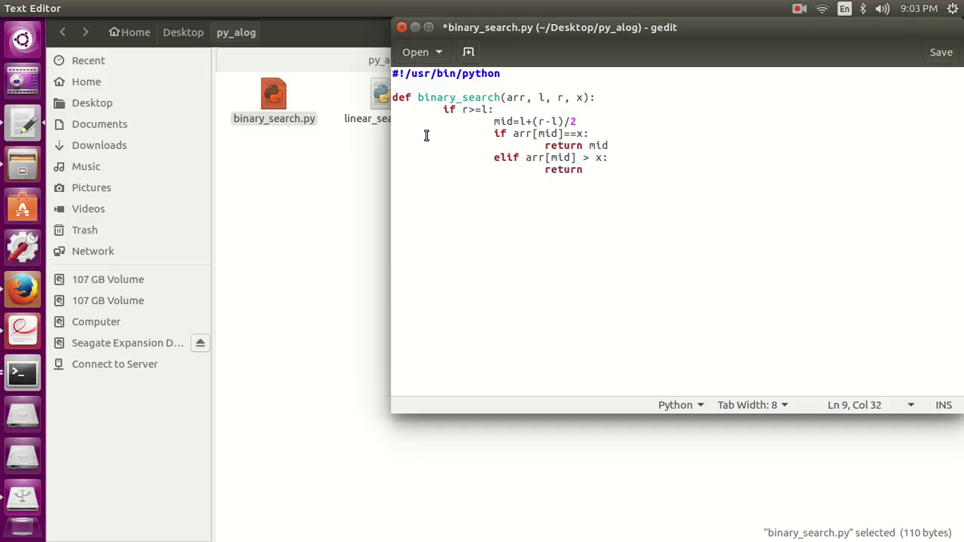
text(binary)
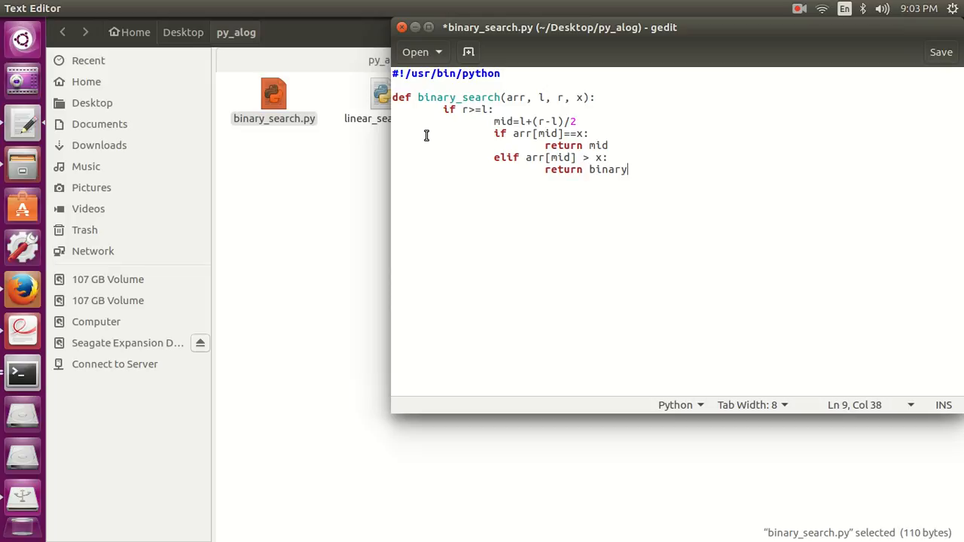
text(_search)
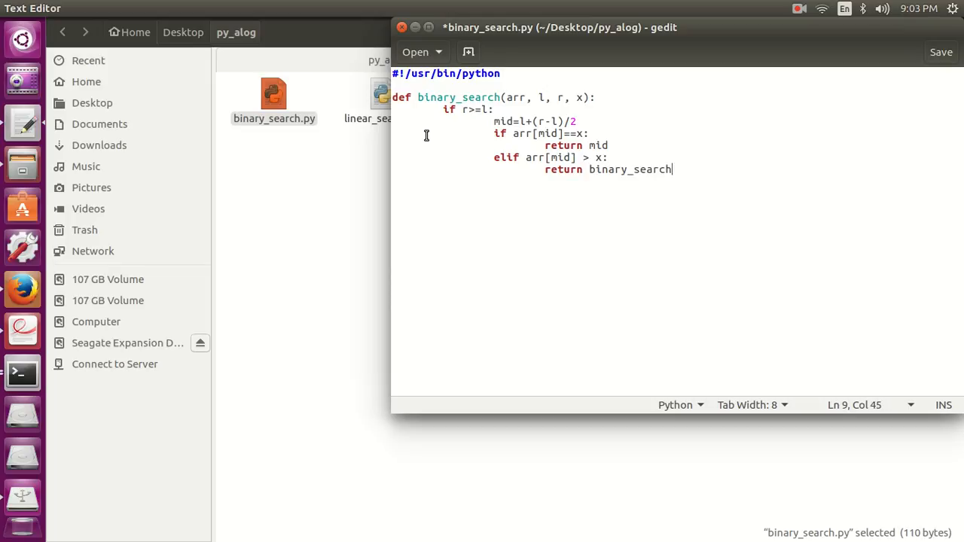
text((a)
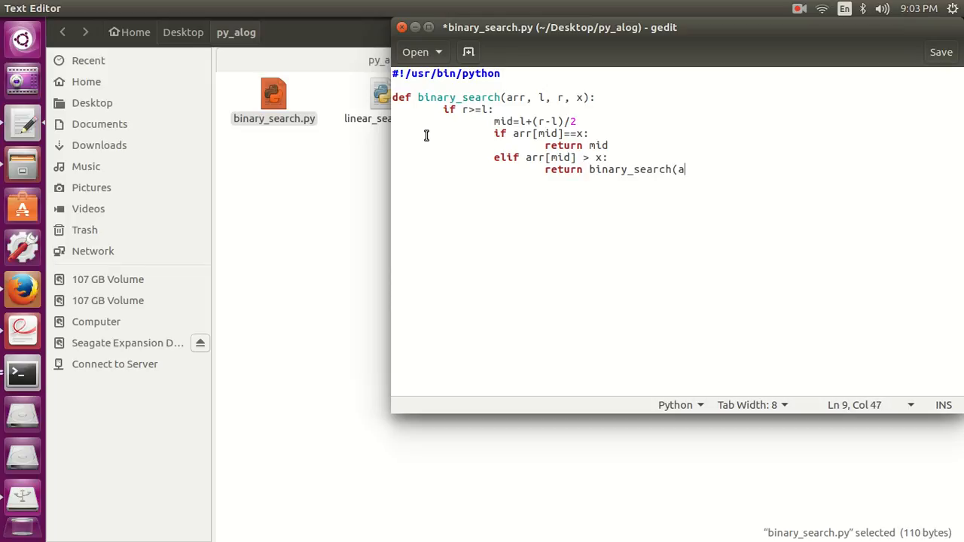
text(rr, l,)
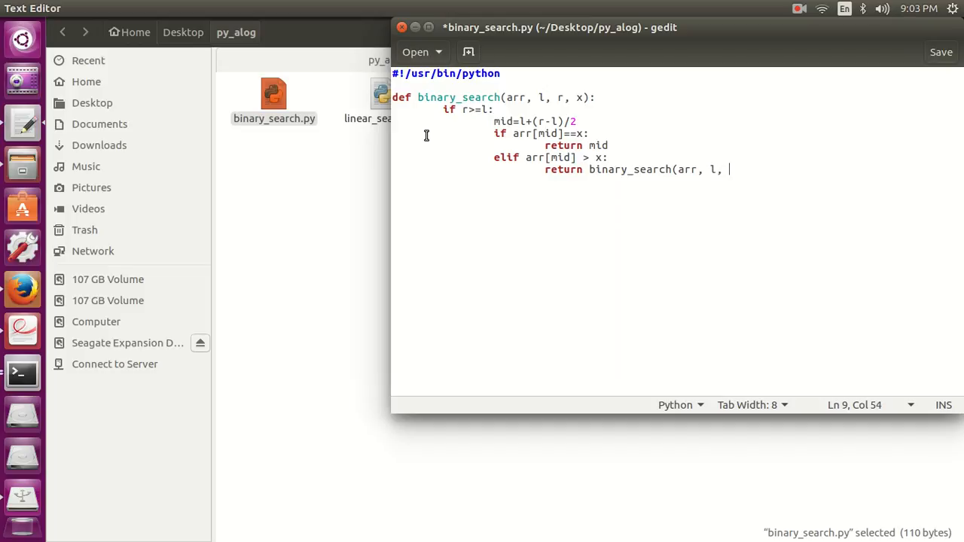
text(mid-1,)
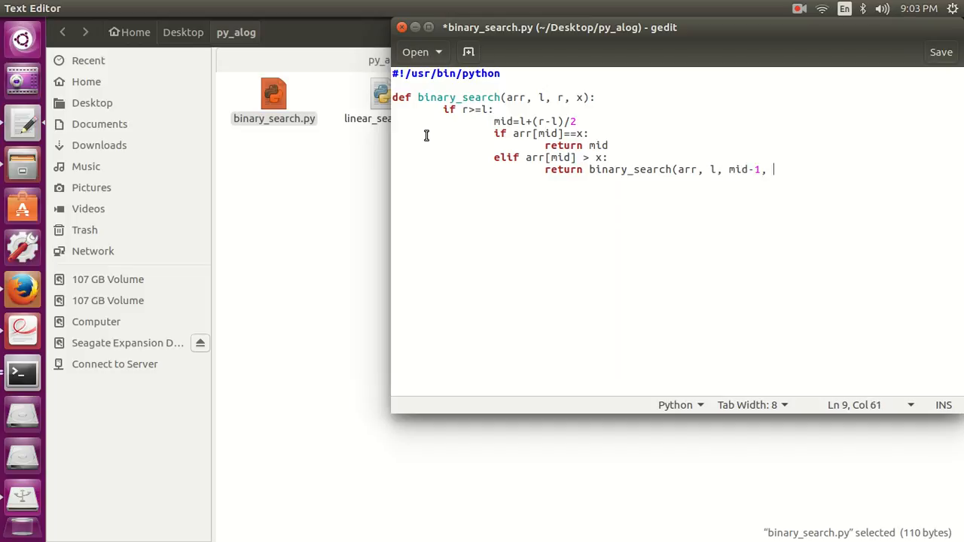
text(x))
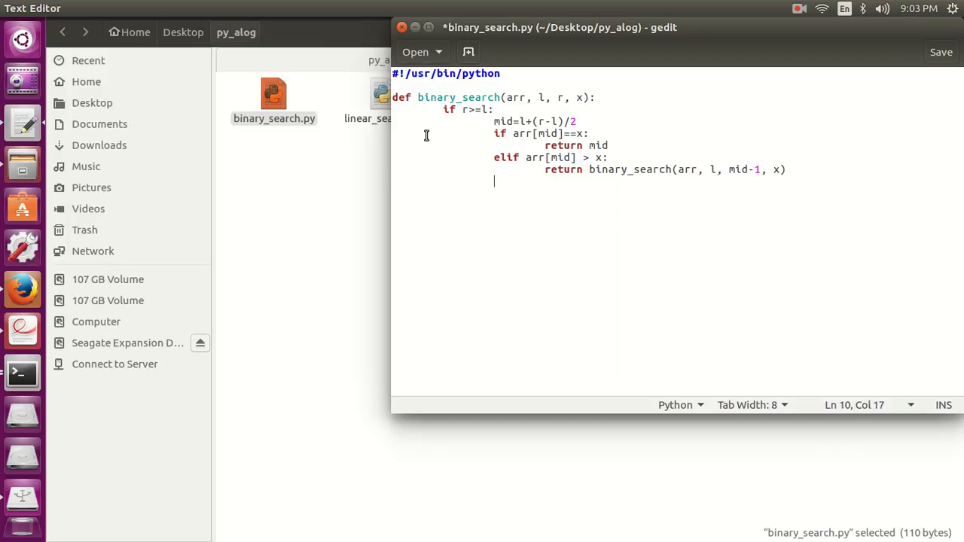
- Add an else branch returning binary_search(arr, mid+1, r, x) for the right half
text(else:)
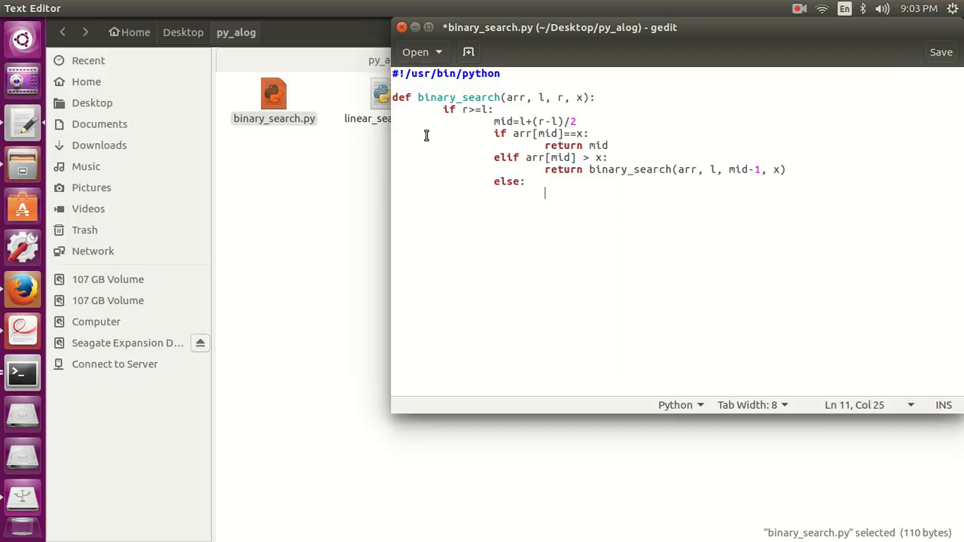
text(return)
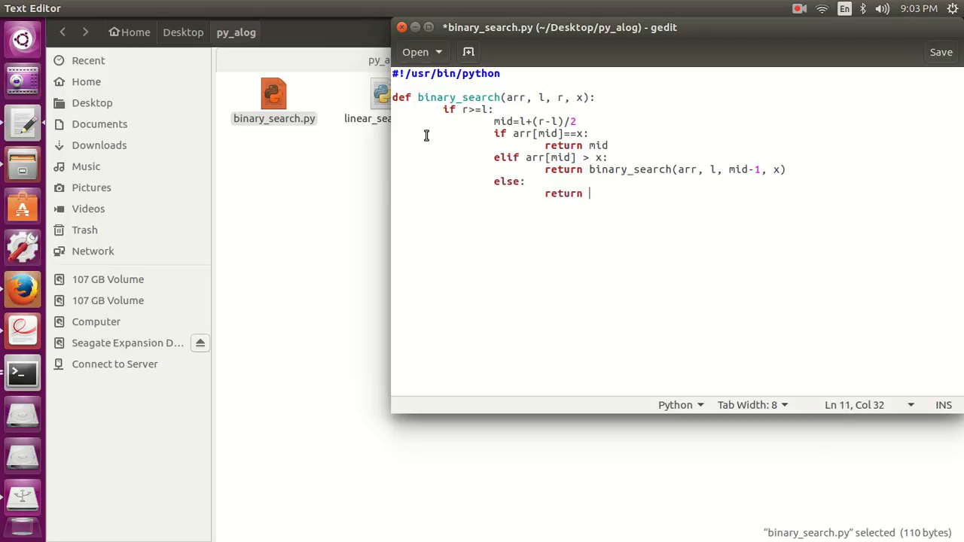
text(b)
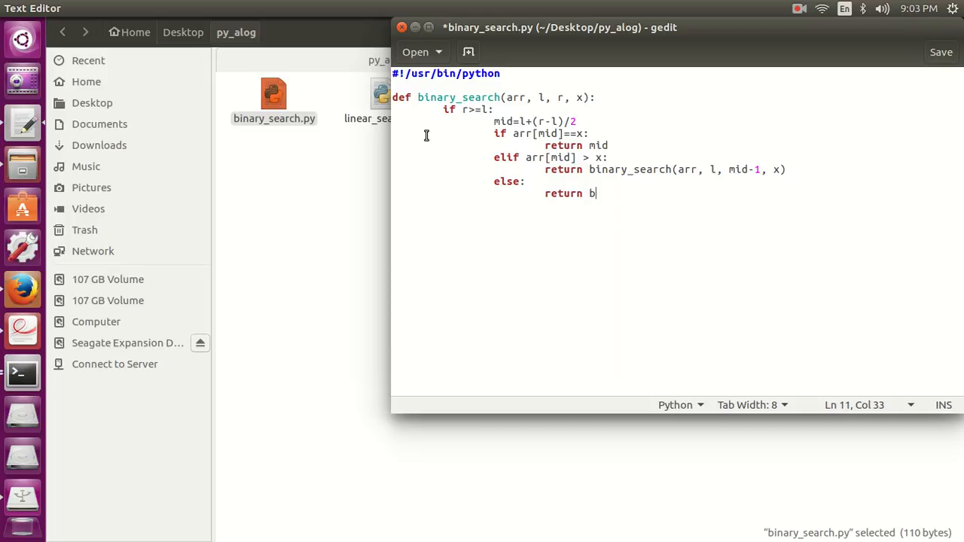
text(i)
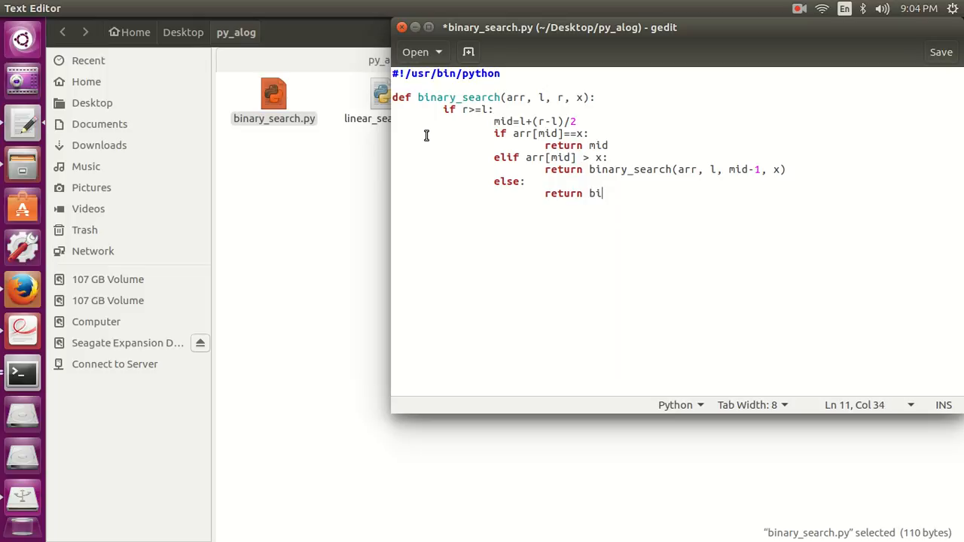
text(nary_e)
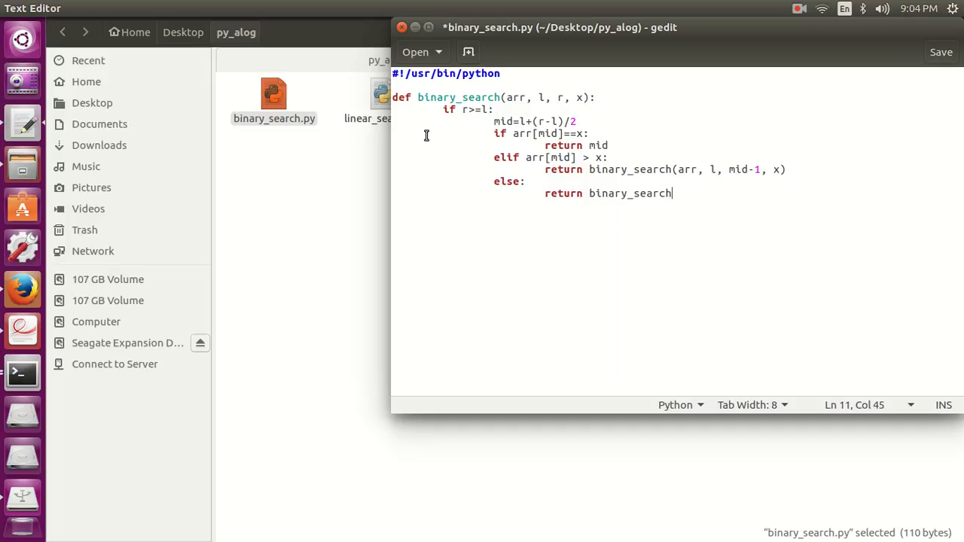
text((arr,)
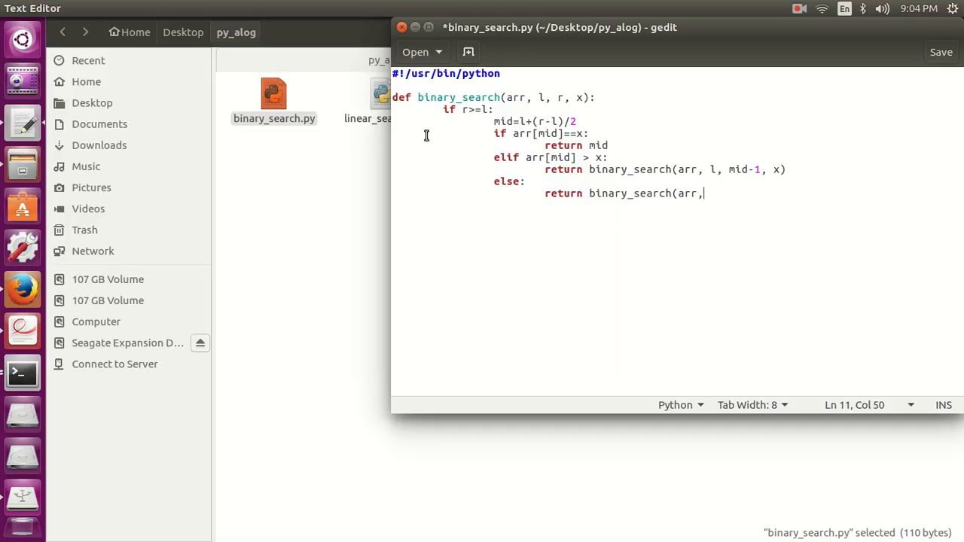
text(mid+1,)
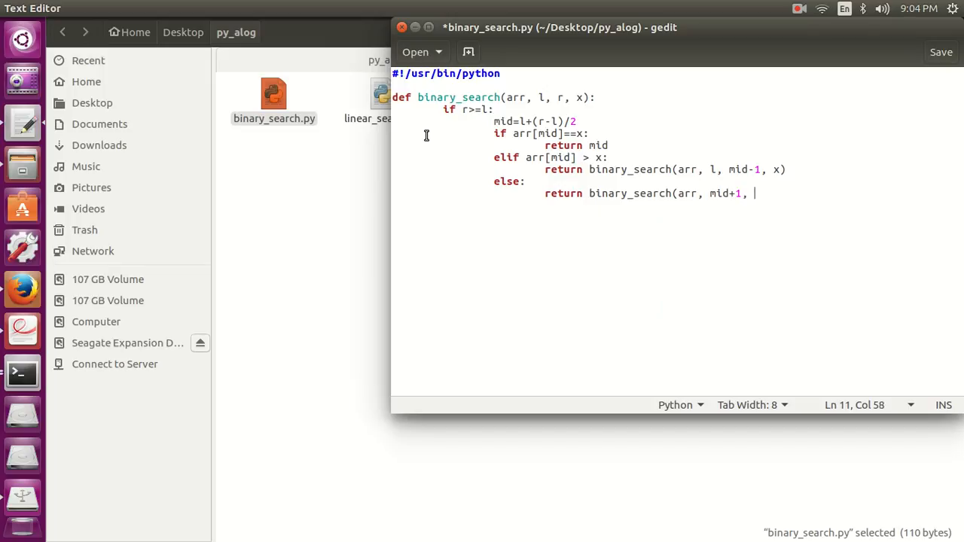
text(r, x))
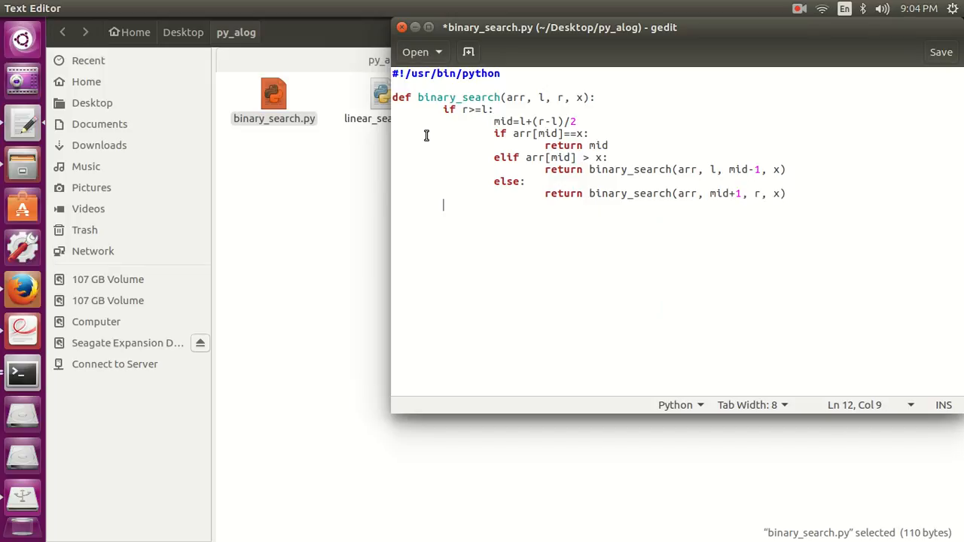
- Add an outer else: return -1 for an empty range
text(else)
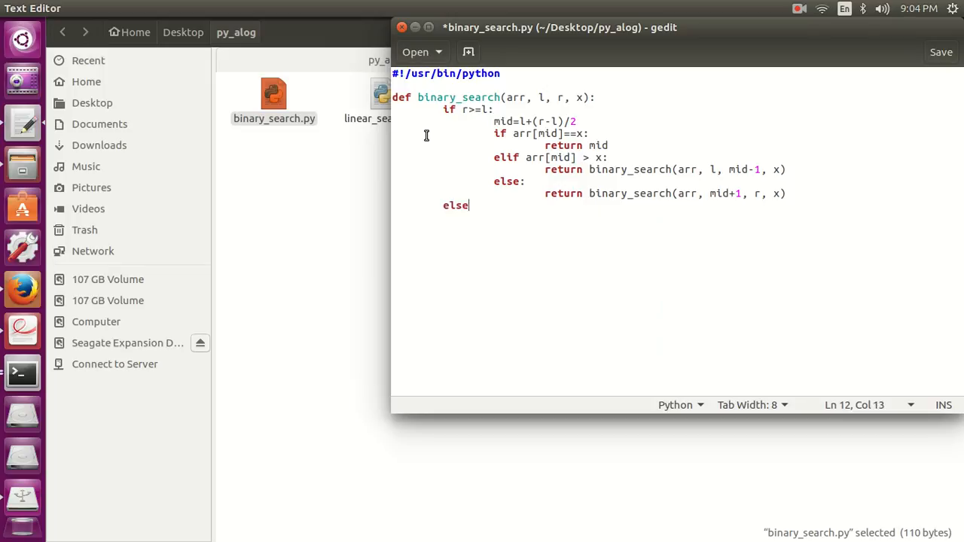
text(:)
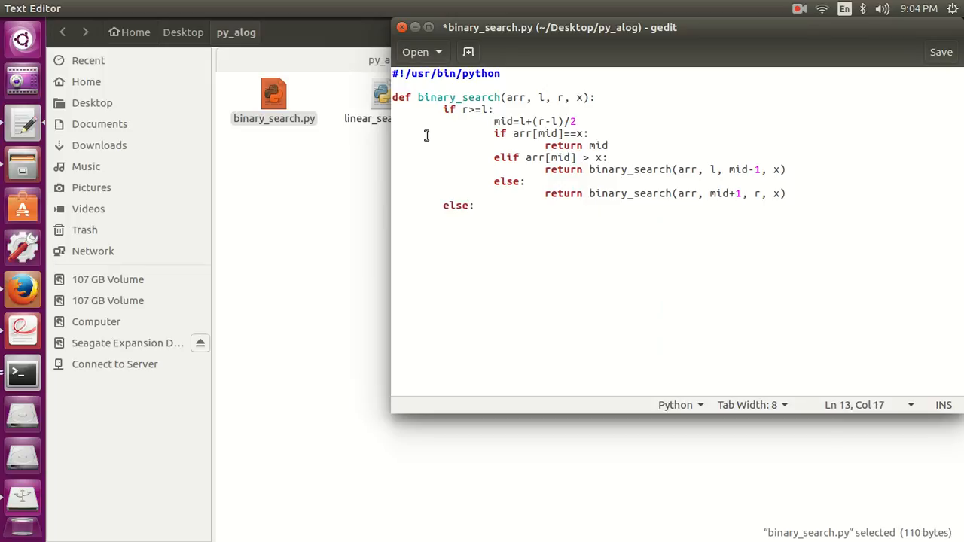
text(return  -1)
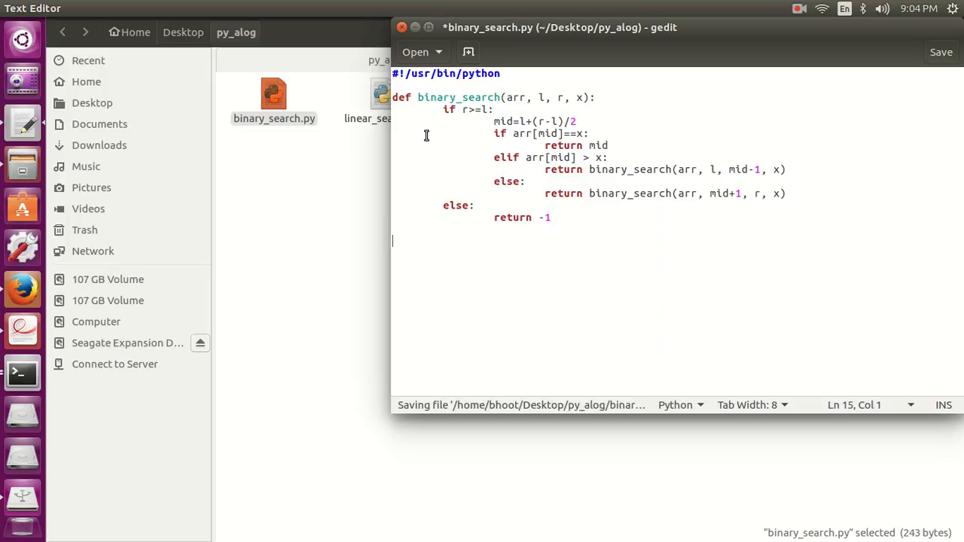
- Define arr=[1, 2, 3, 4, 5, 6, 7, 8, 9, 10] and x=5, starting the result line
text(arr=)
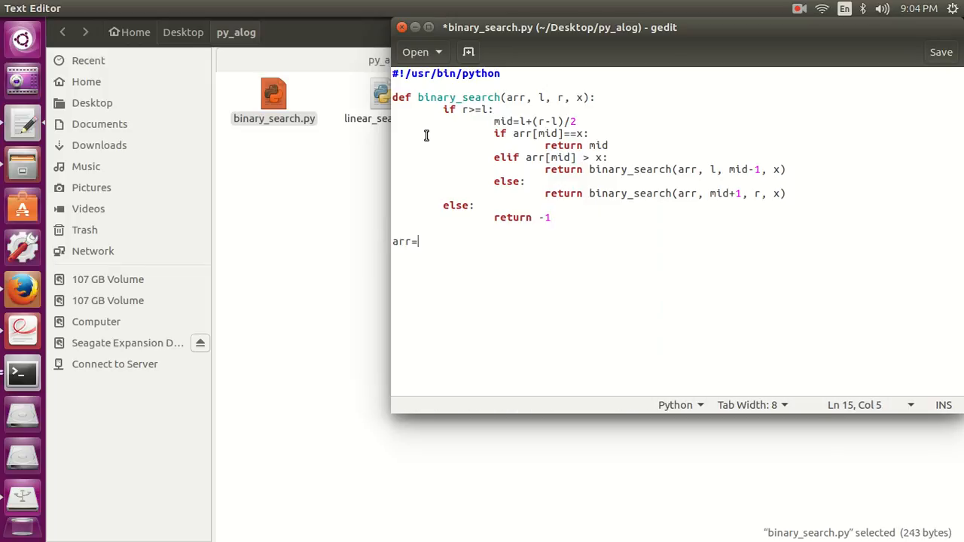
text([])
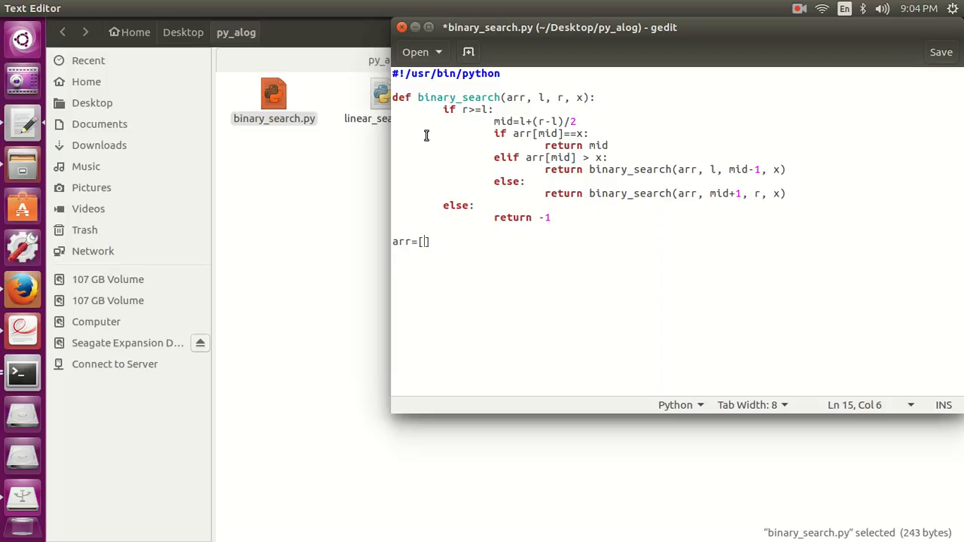
text(1)
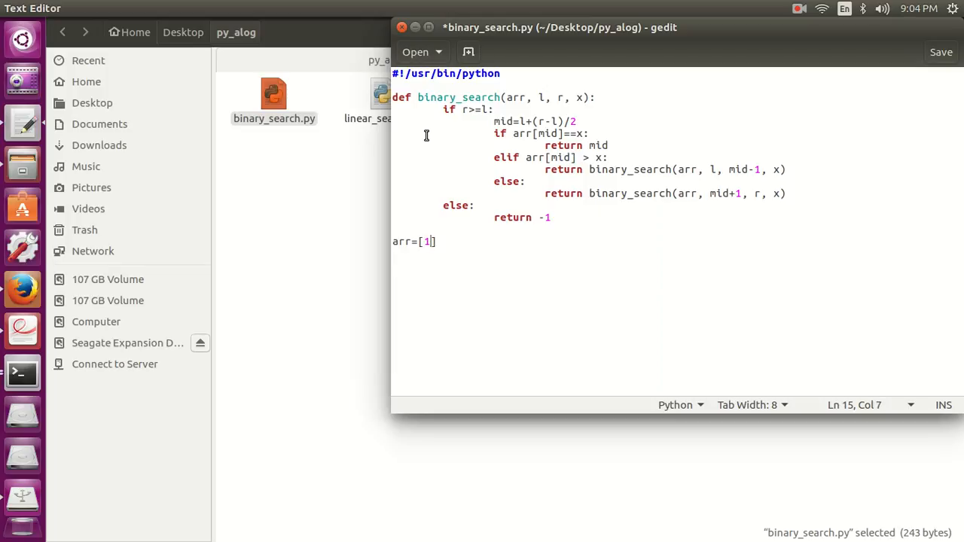
text(, 2, 3,)
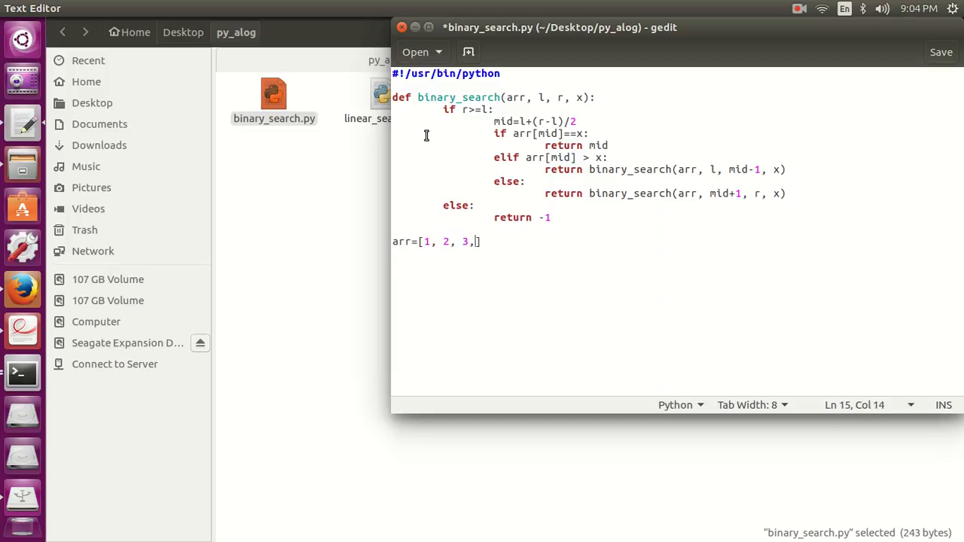
text(4, 5, 6,)
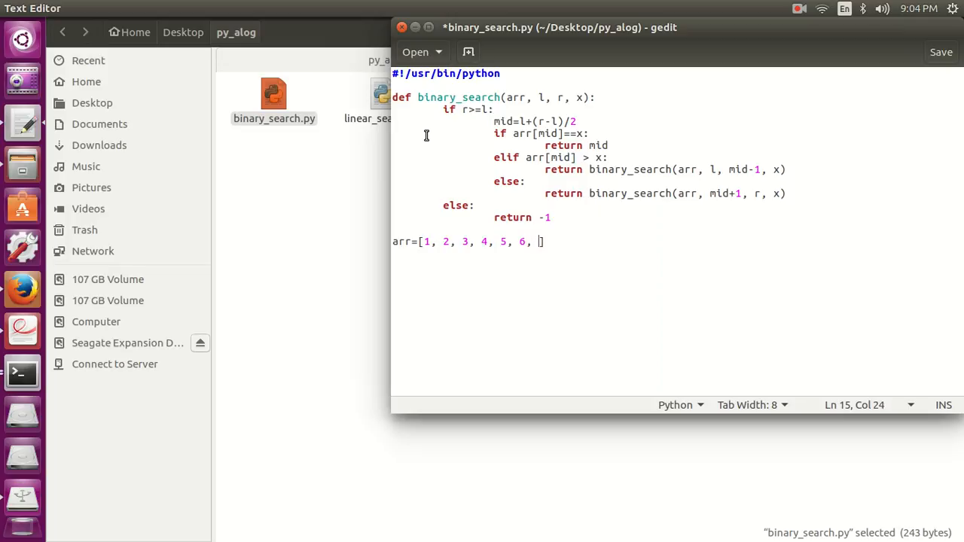
text(7, 8, 9)
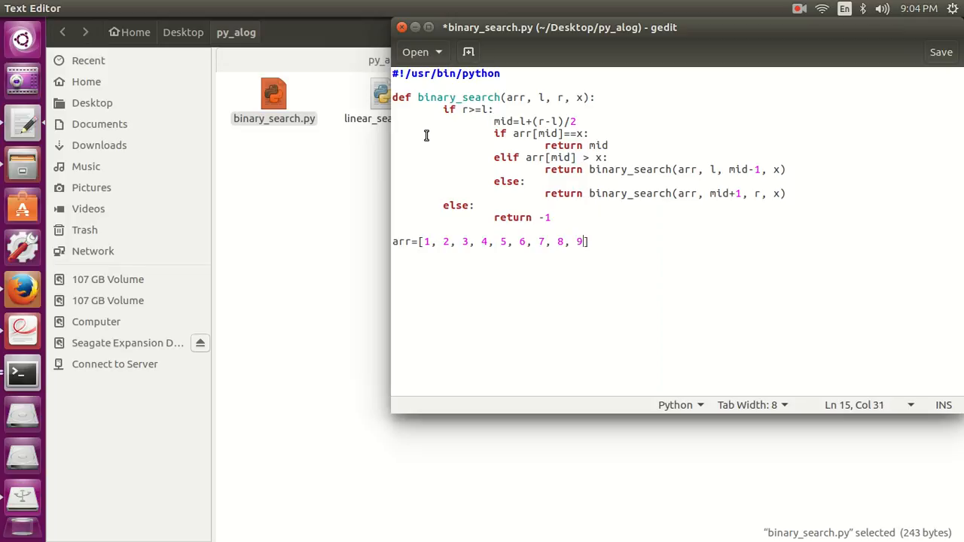
text(, 10)
text(x=)
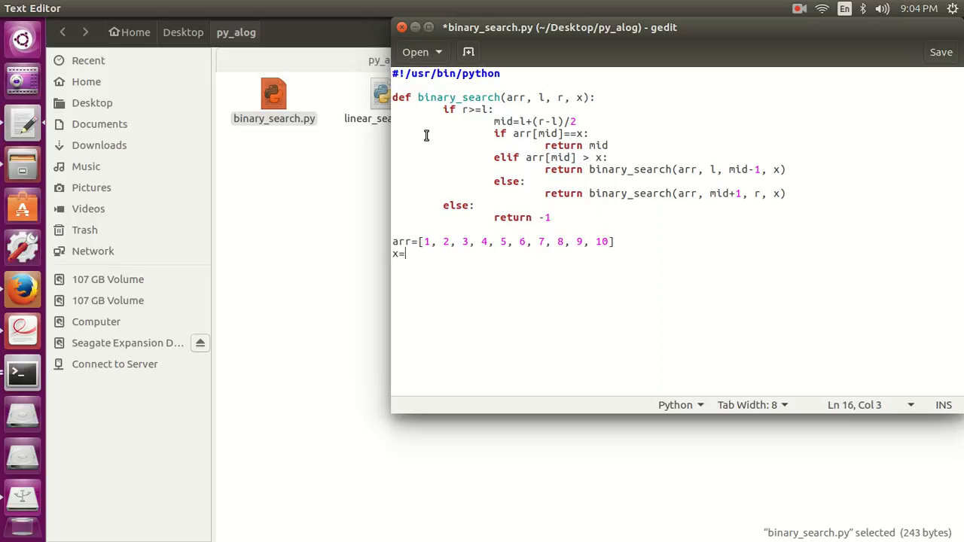
text(5)
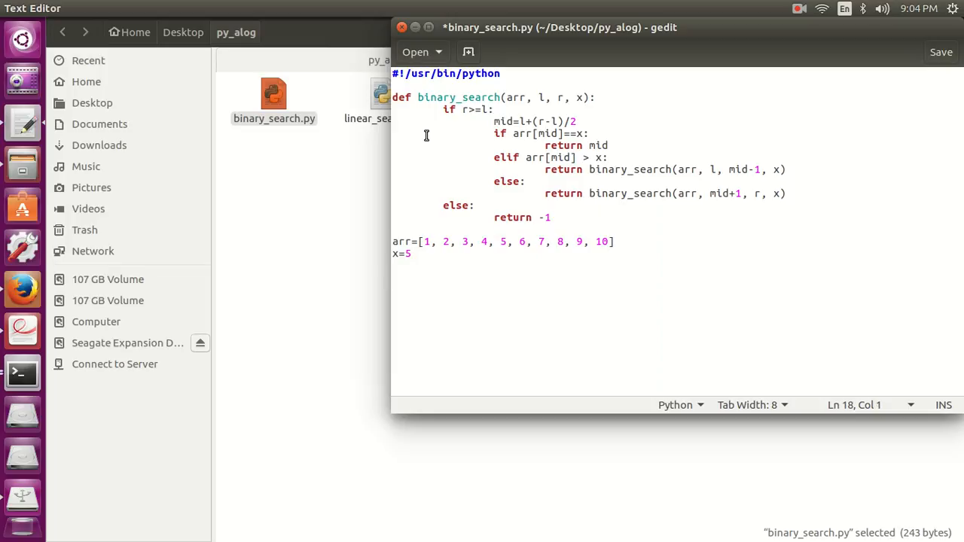
text(resut)
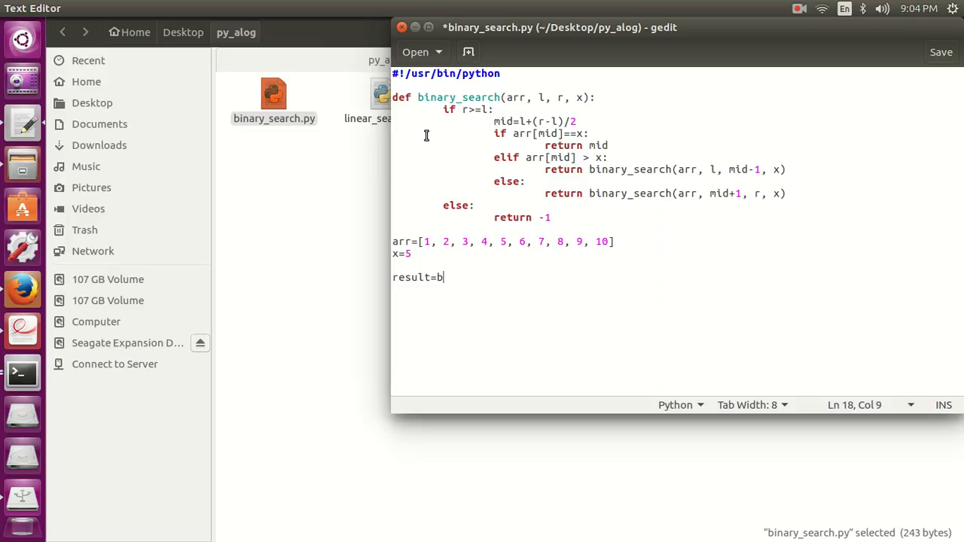
- Assign result=binary_search(arr, 0, len(arr)-1, x)
text(inaty_sea)
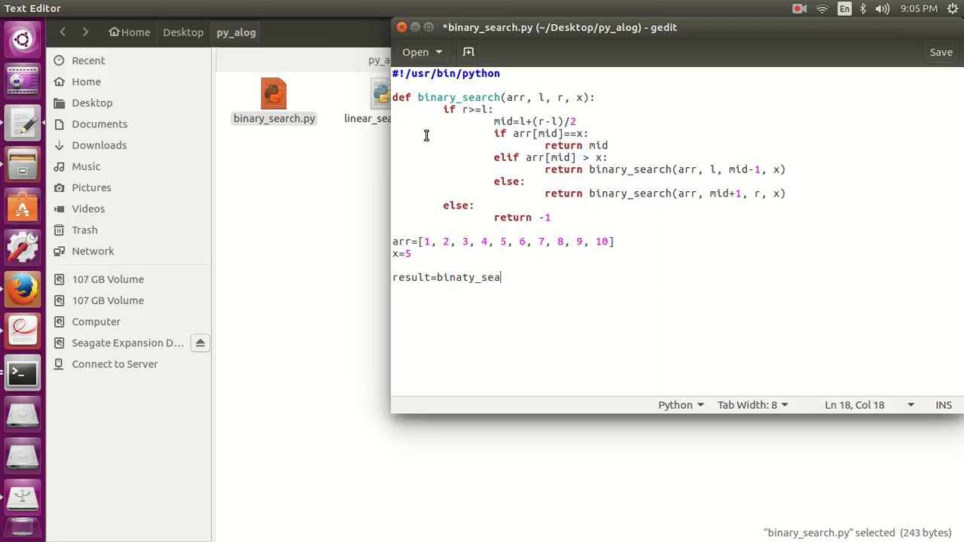
text(rch()
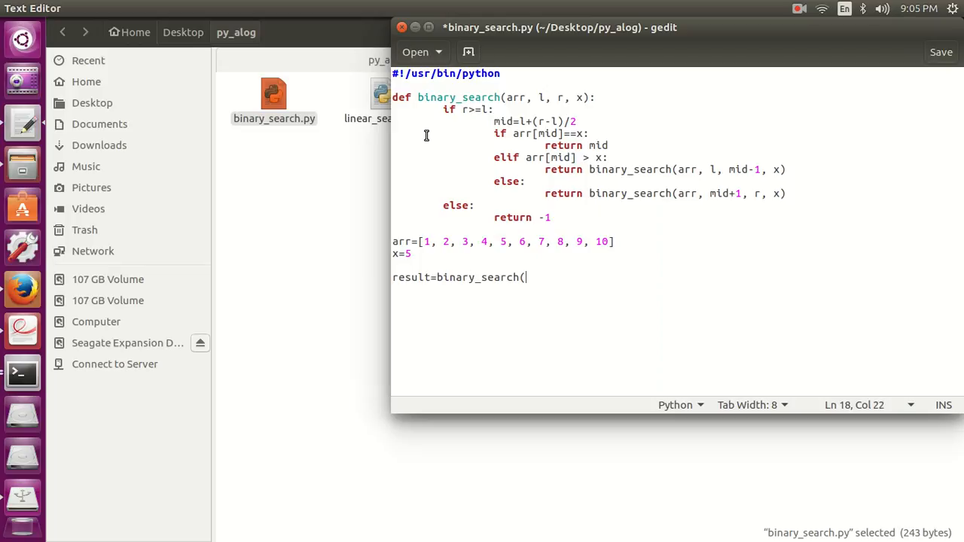
text(arr,)
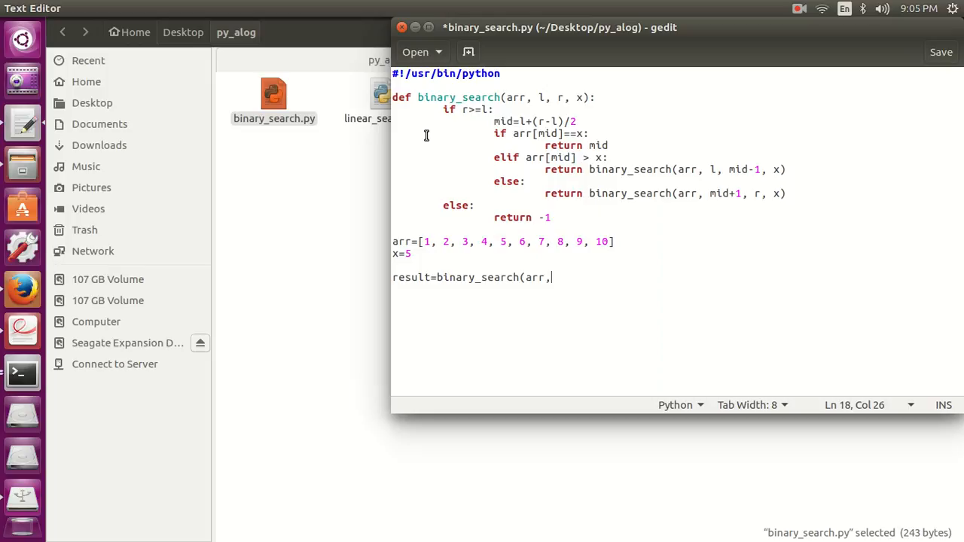
text(0, a)
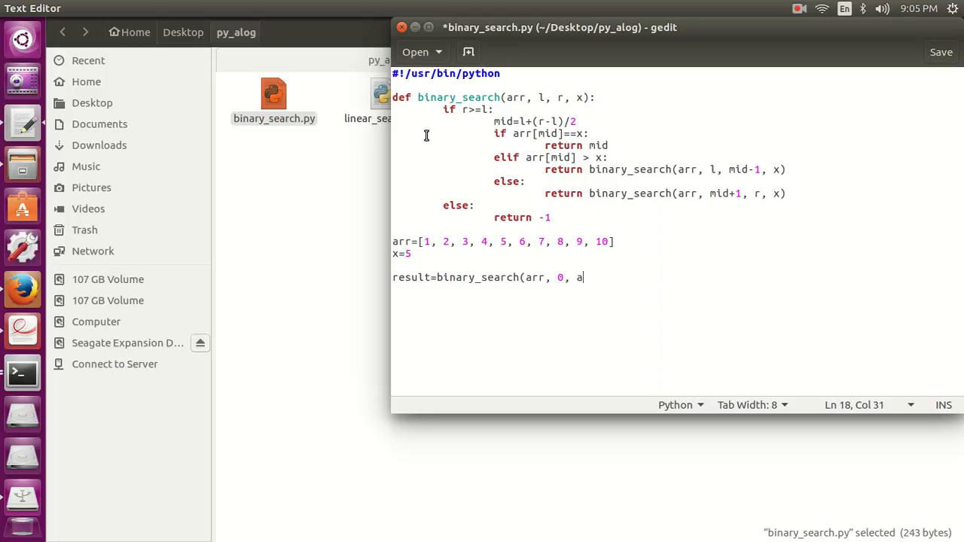
text(n)
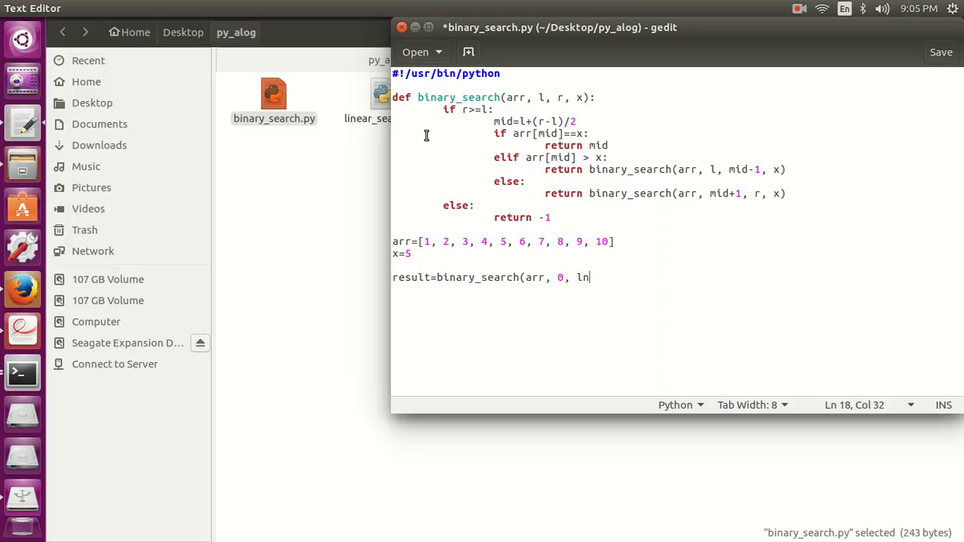
text(en(arr)
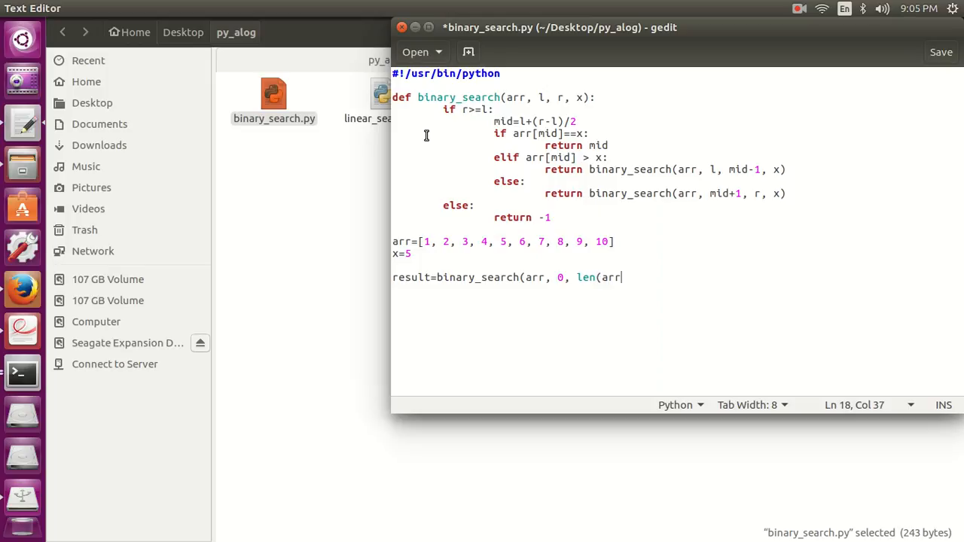
text()-1,)
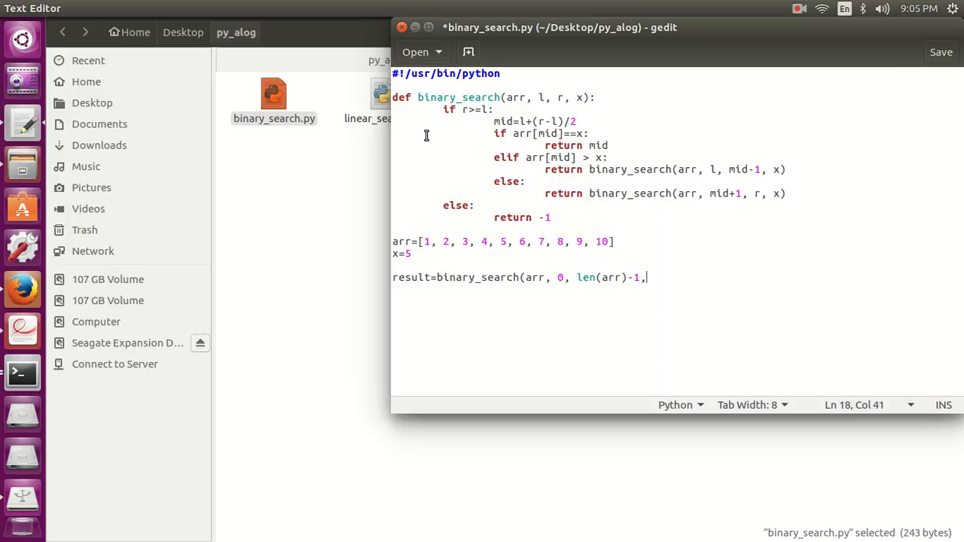
text(" ")
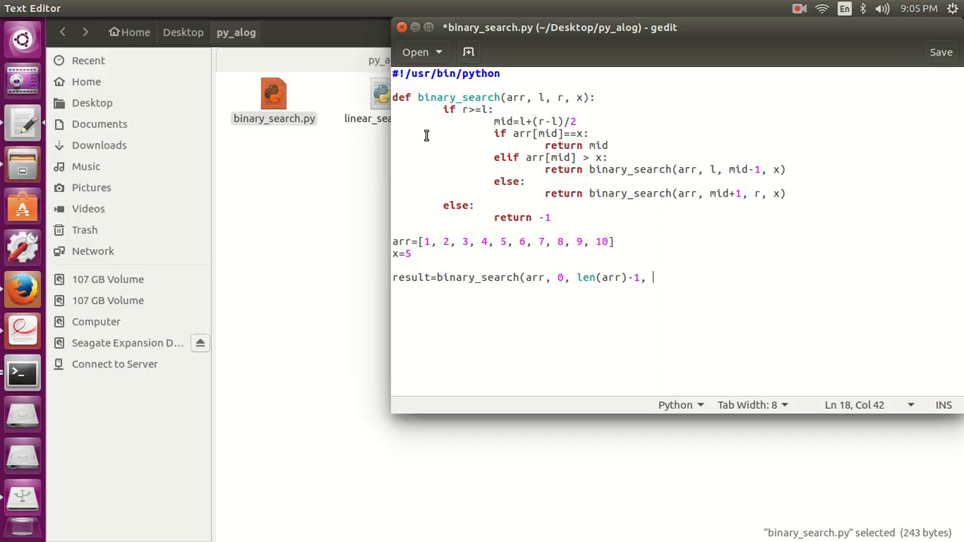
text(x))
text(print "The element is not )
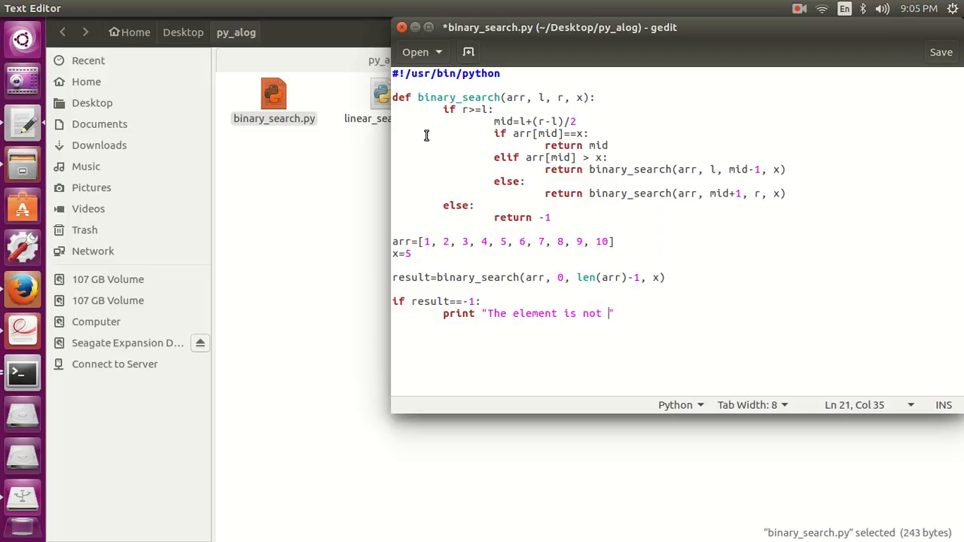
- Finish the not-found message and begin an else: print "The element is" line
text(present in the array)
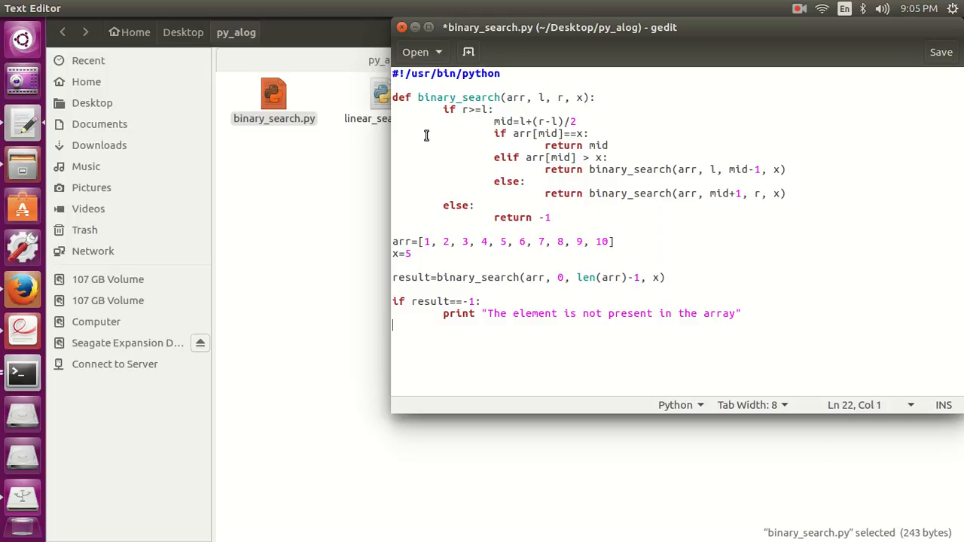
text(else:)
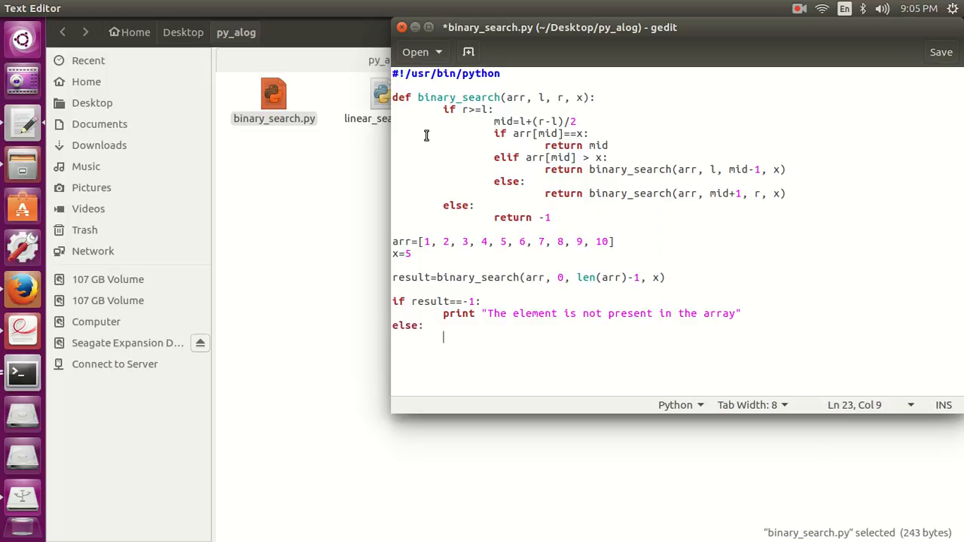
text(print)
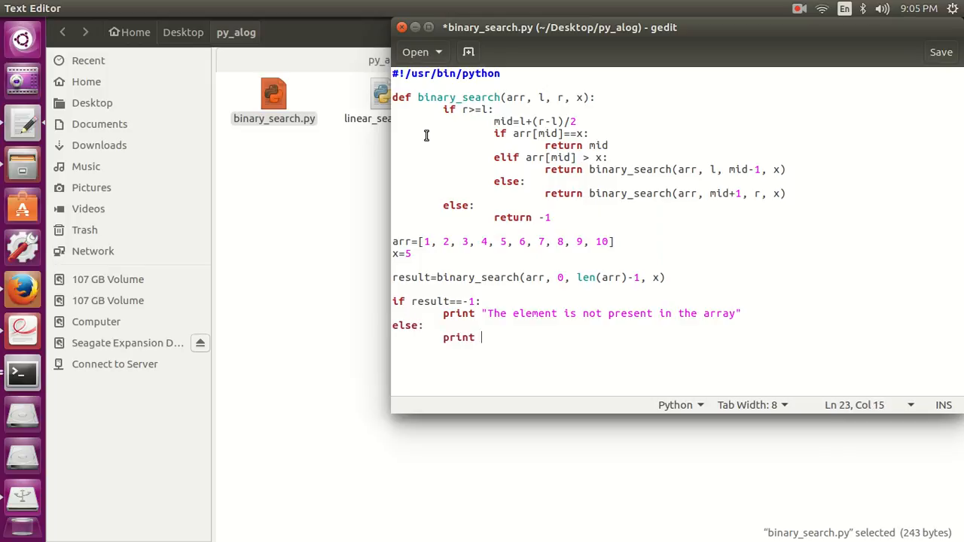
text("The e)
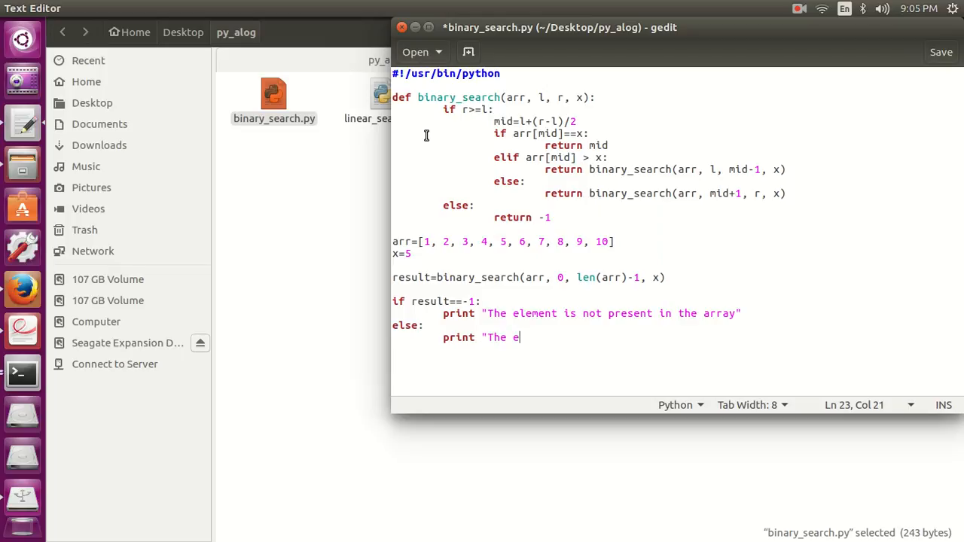
text(lement is)
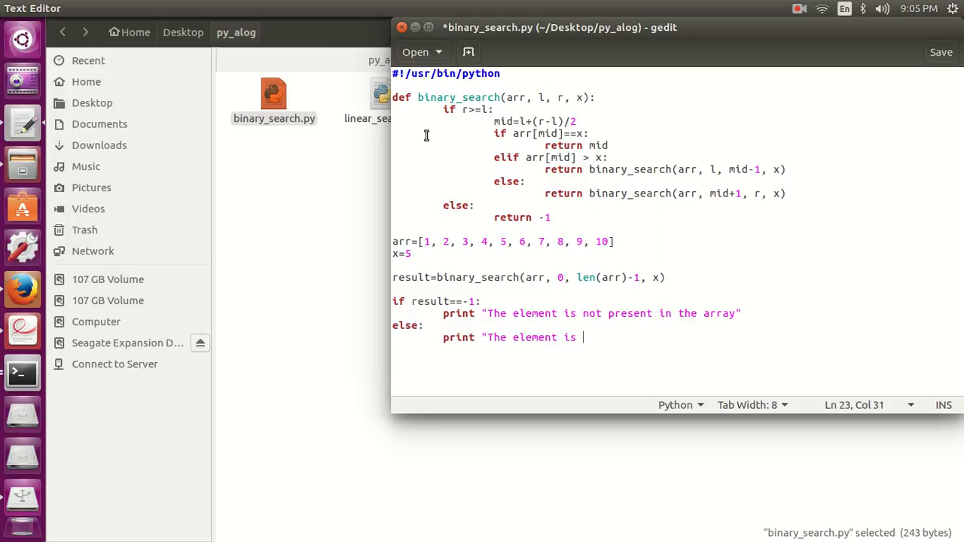
- Complete the message with index number %d" %(result) and save the script
text(present at)
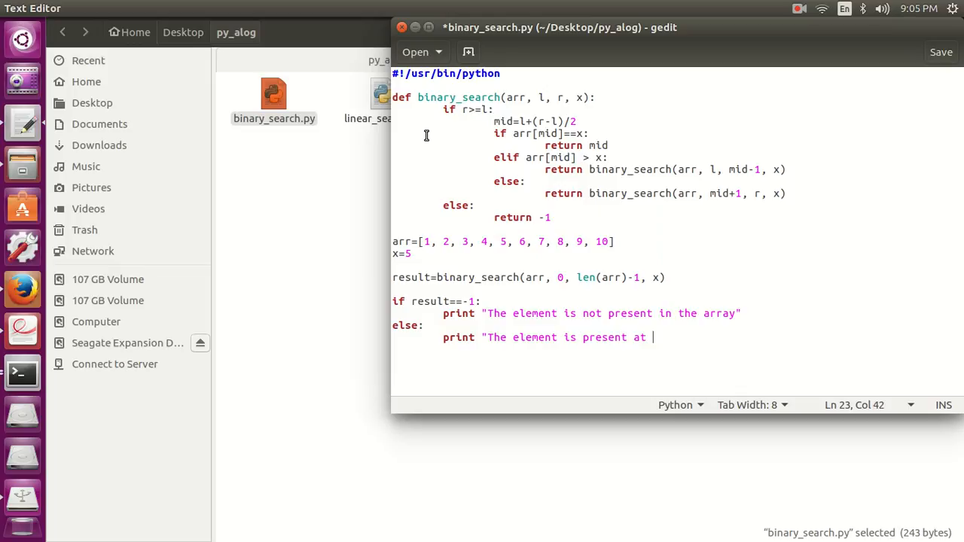
text(index n)
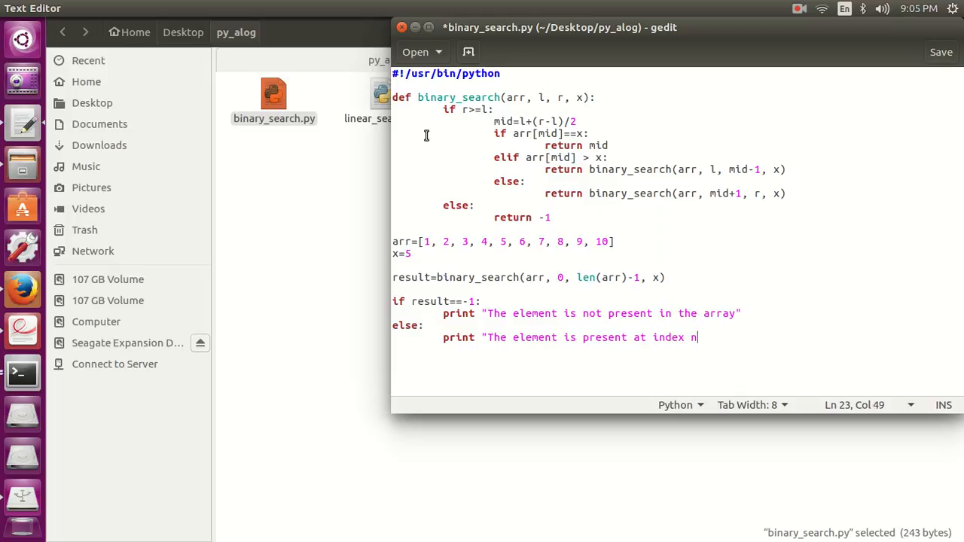
text(umber)
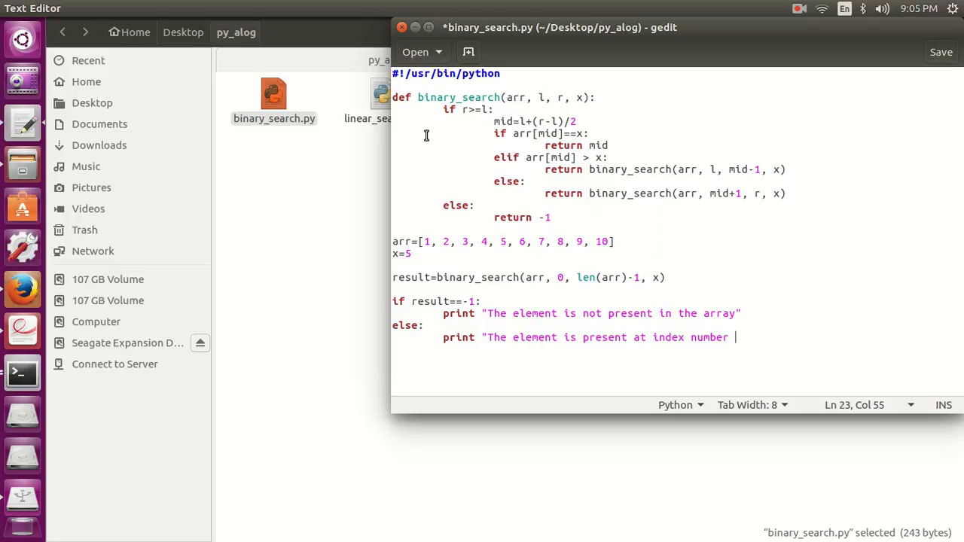
text(%d" %)
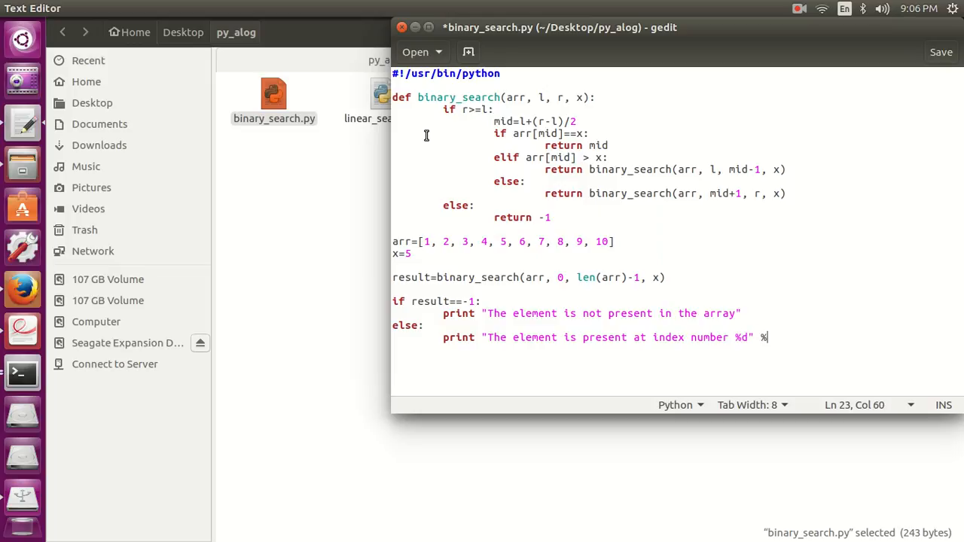
text((re)
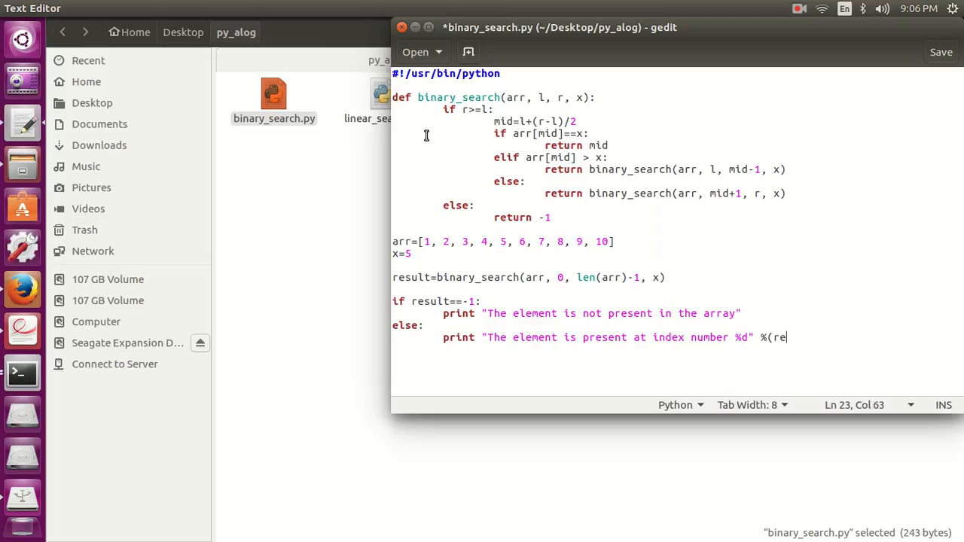
text(sult))
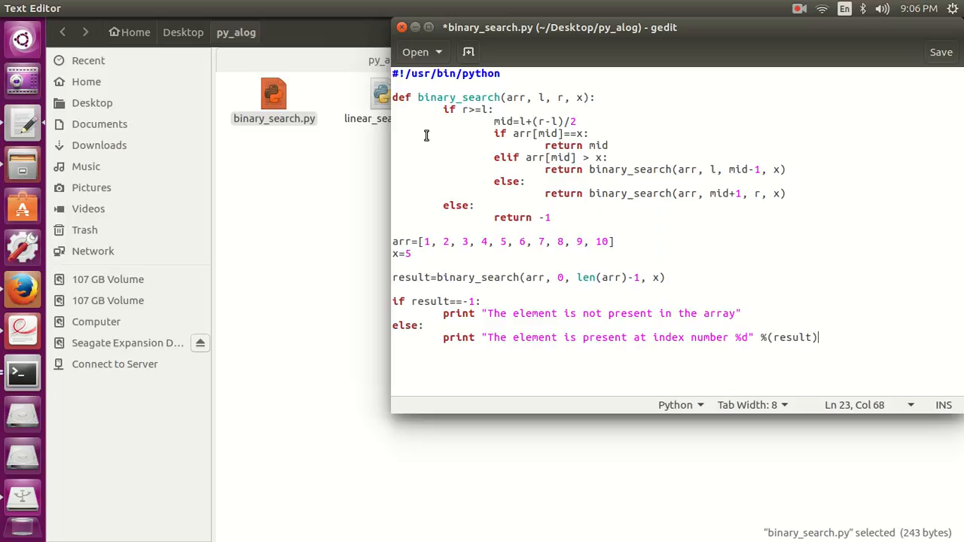
click(941, 52)
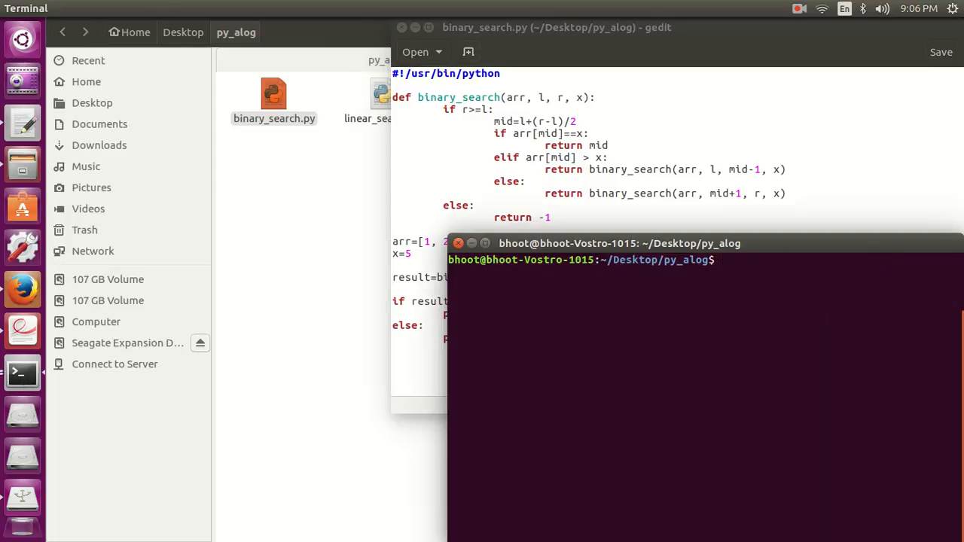
- Make binary_search.py executable with chmod +x and start running ./binary_search.py
text(chmod +x)
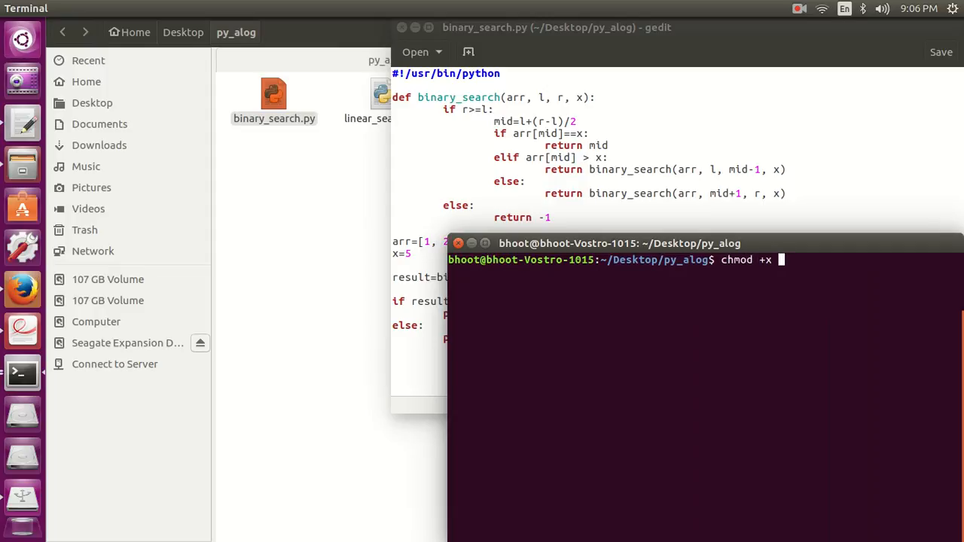
text(binary_search.py)
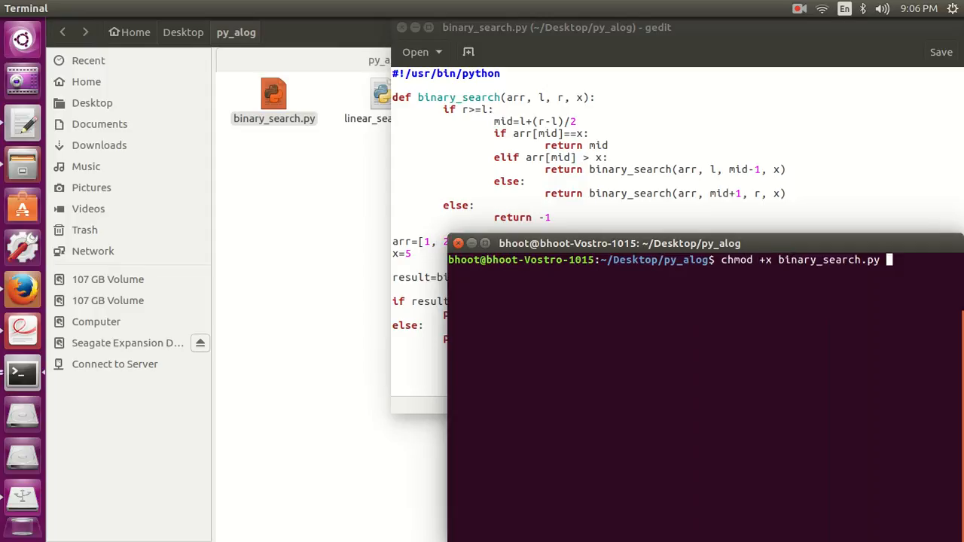
text(./b)
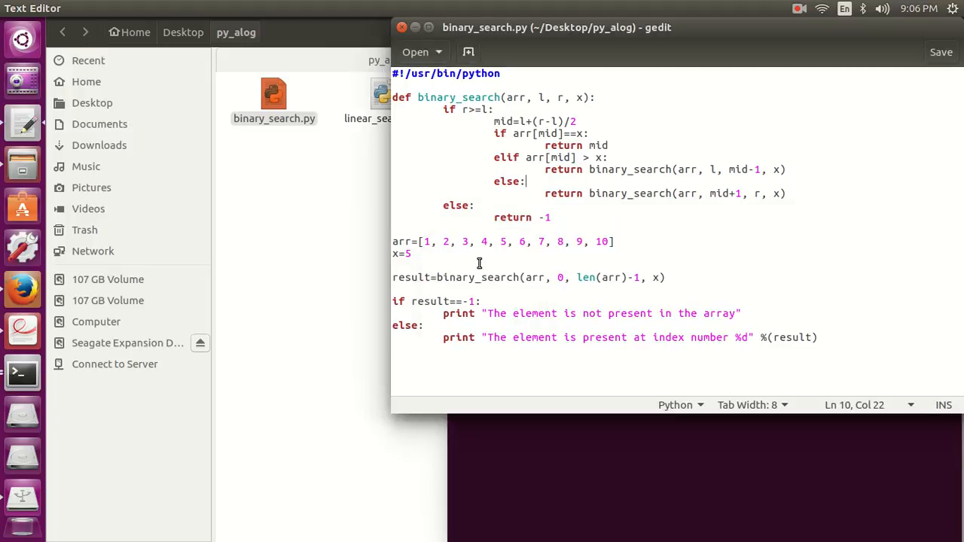
mouse_move(504, 241)
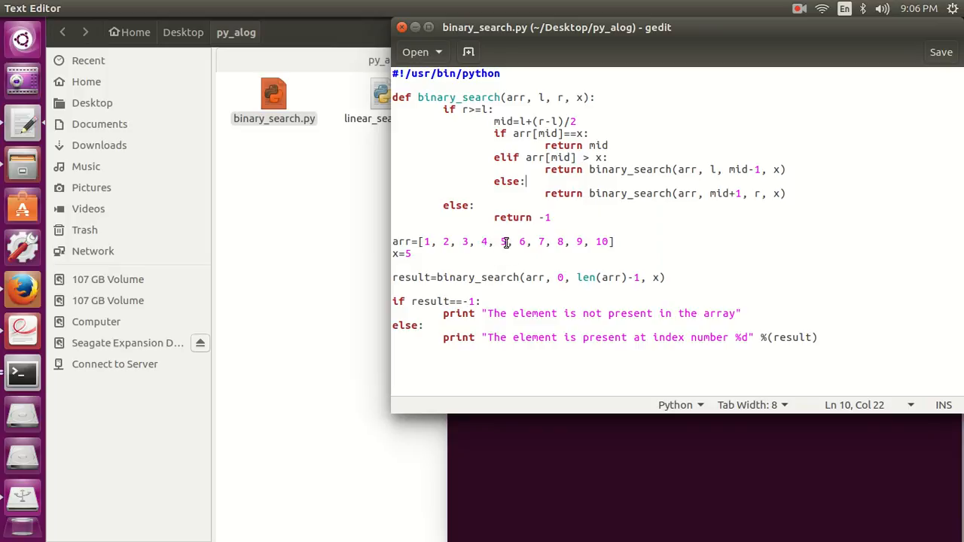
click(508, 242)
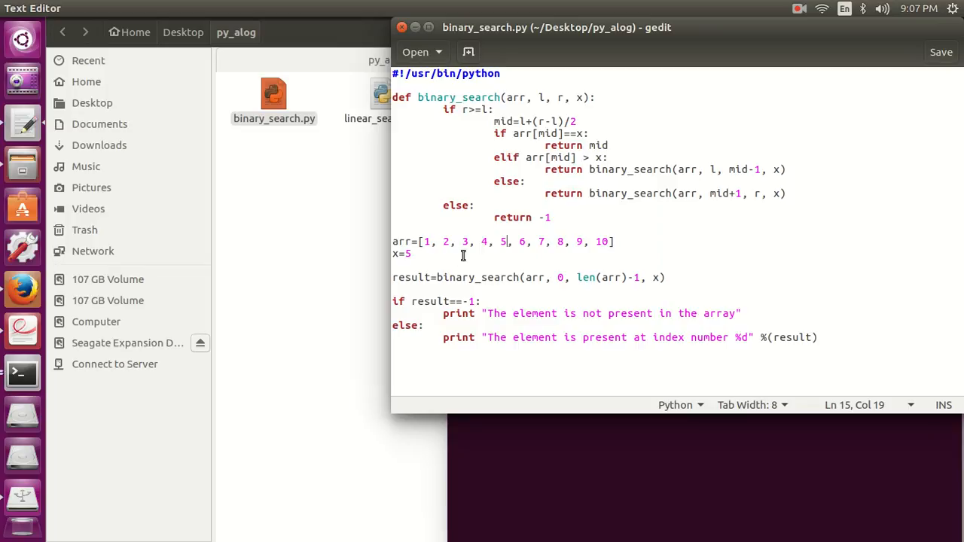
- Change the search value from x=5 to x=7
click(413, 253)
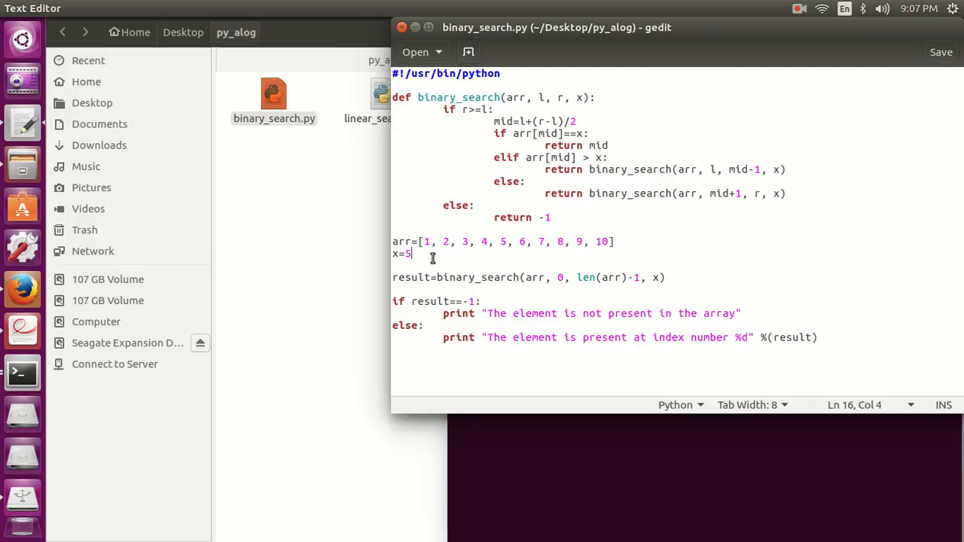
key(BackSpace)
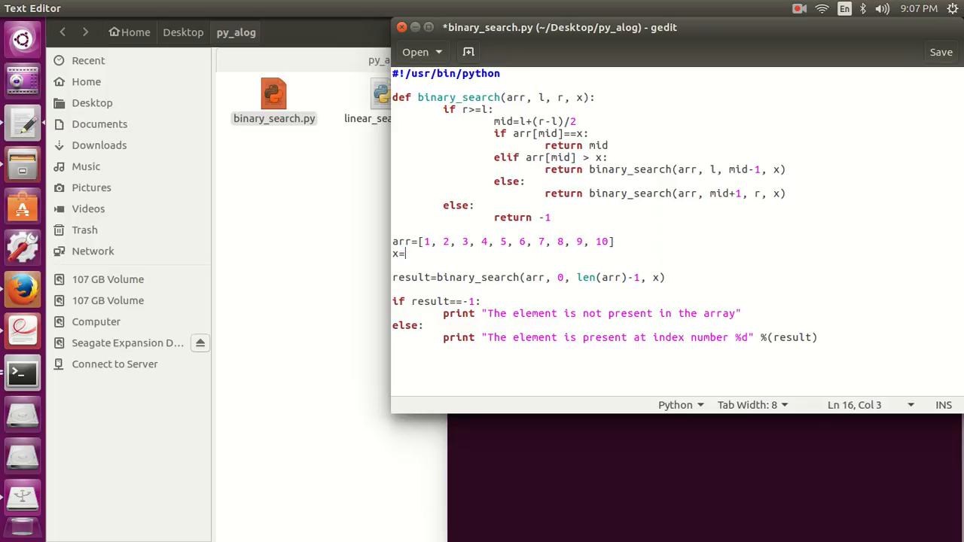
text(7)
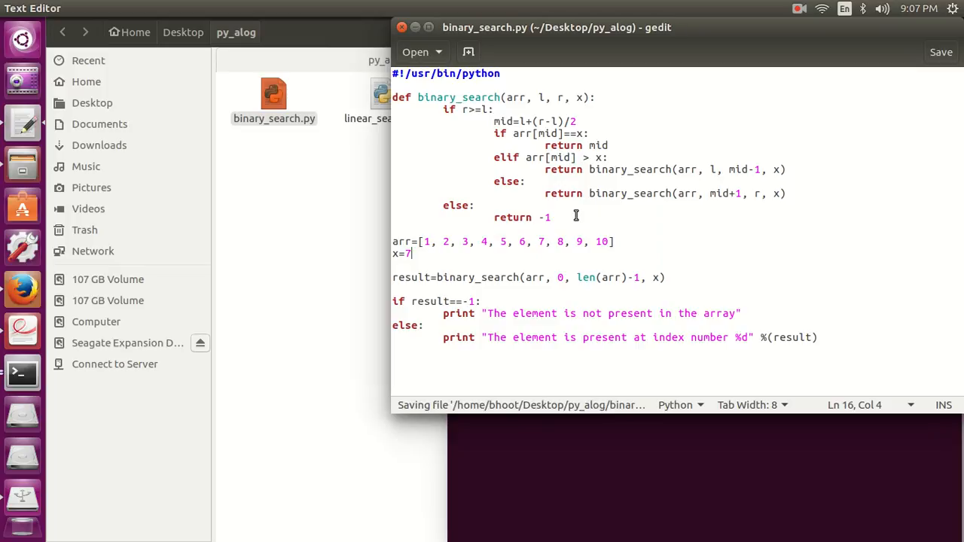
mouse_move(530, 134)
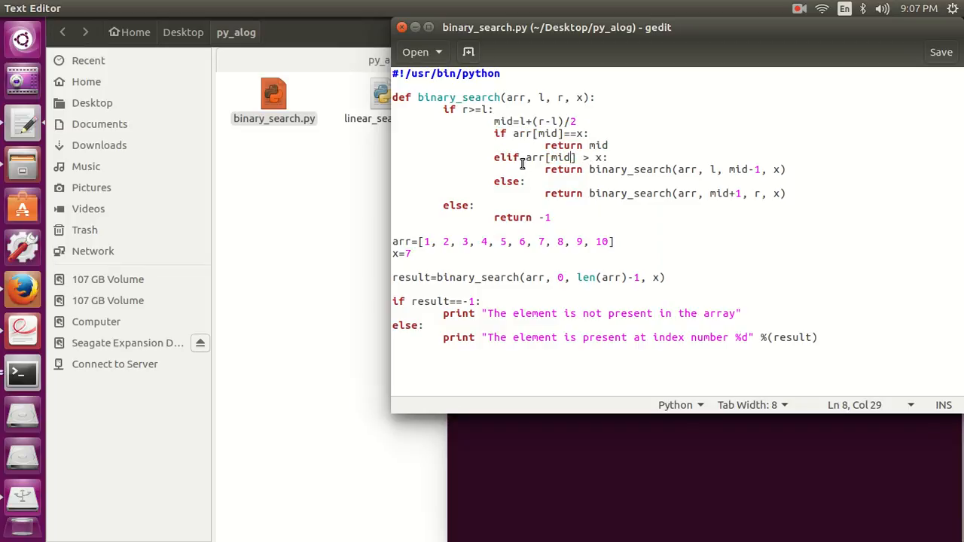
mouse_move(506, 241)
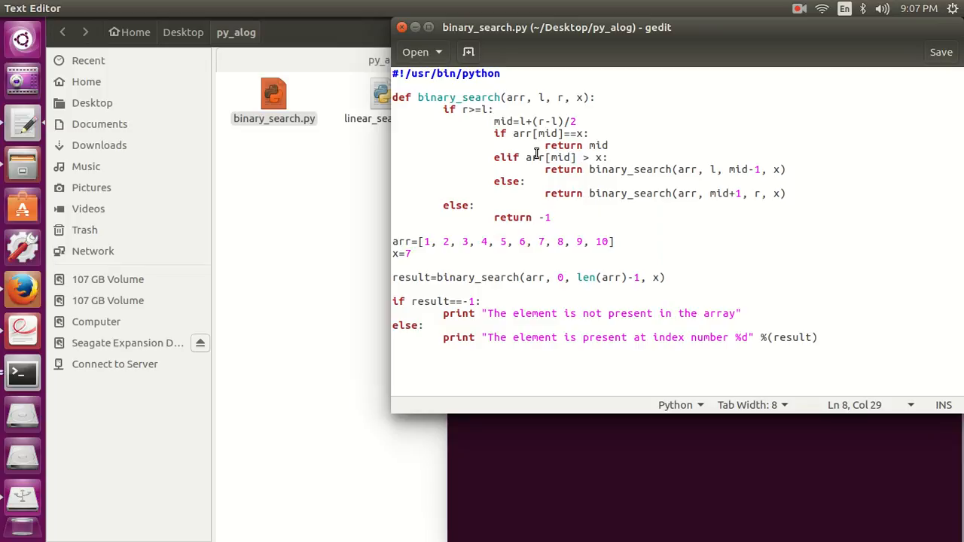
double_click(548, 156)
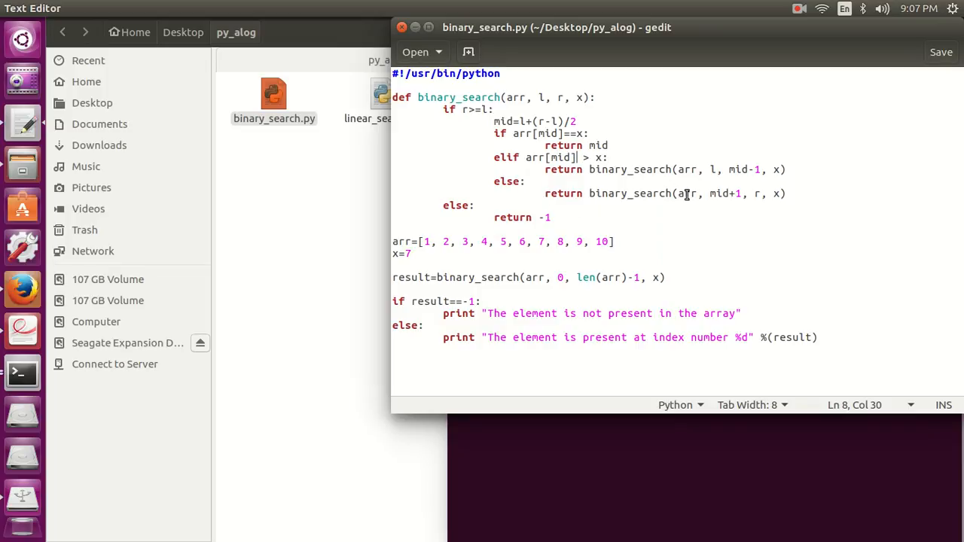
mouse_move(642, 218)
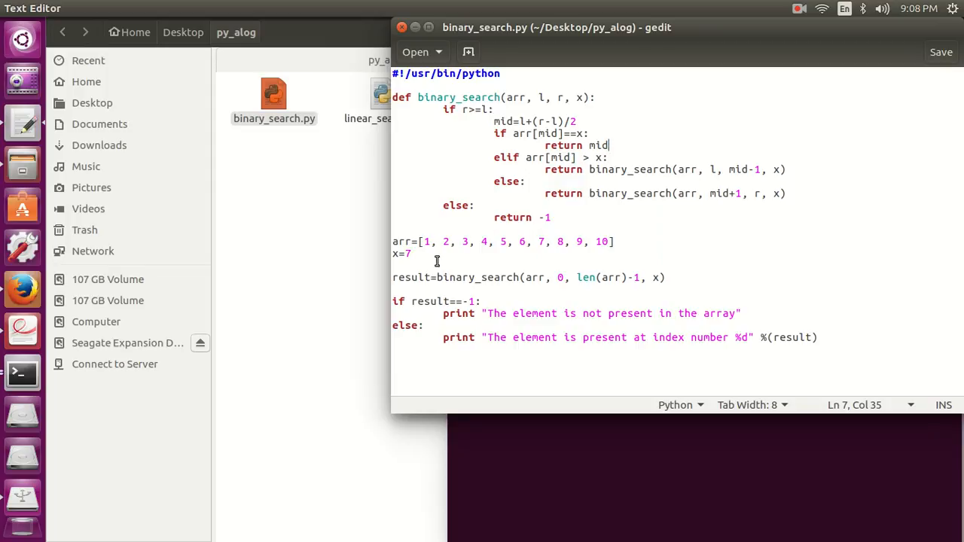
- Change the search value x from 7 to 70 and rerun binary_search.py in Terminal
click(416, 254)
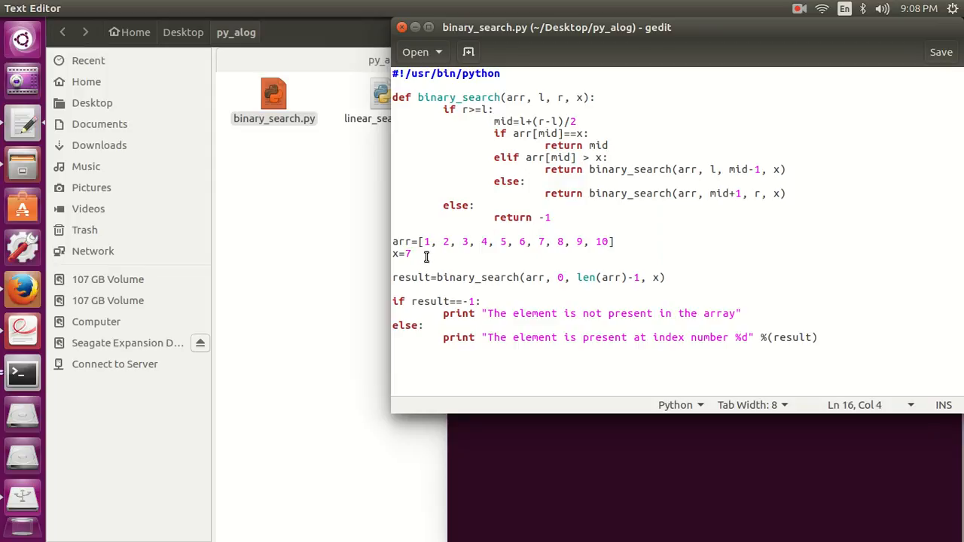
text(0)
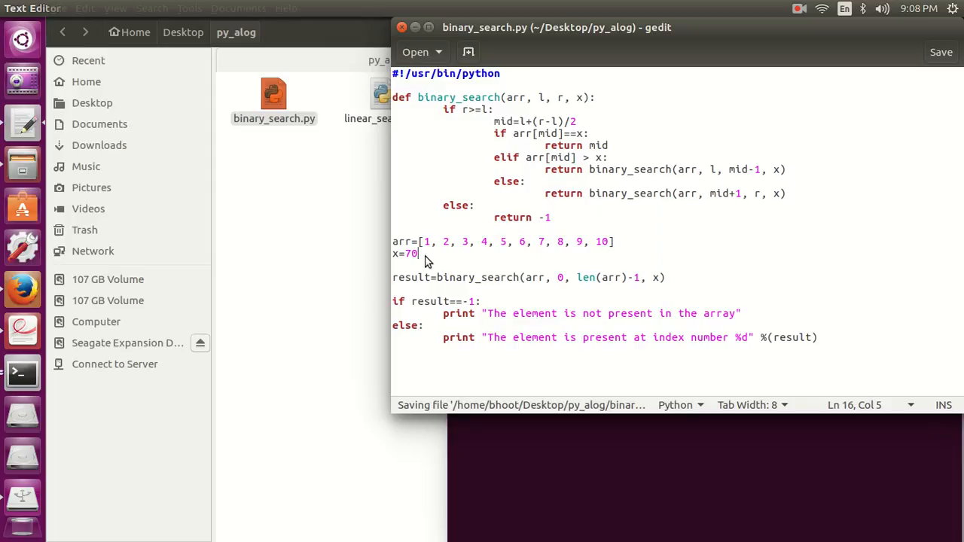
click(21, 372)
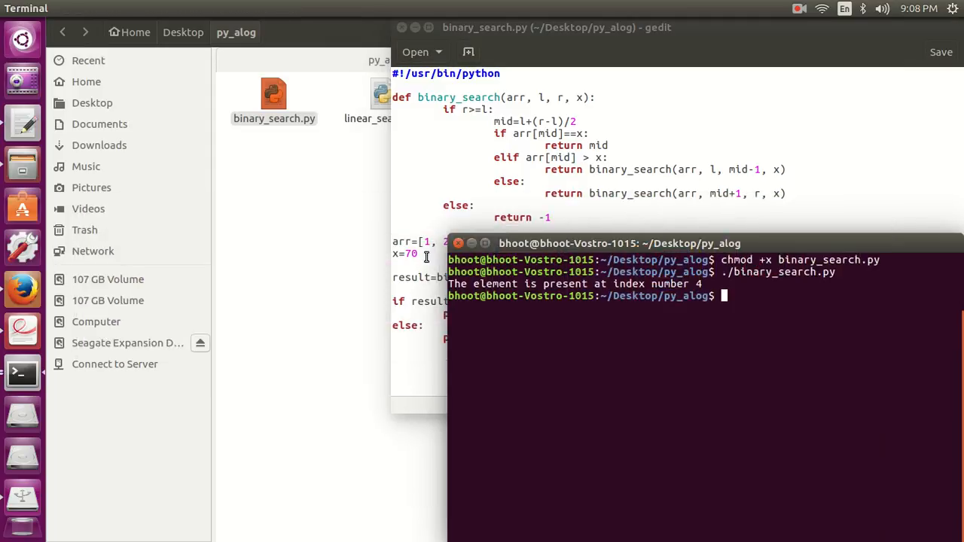
key(Return)
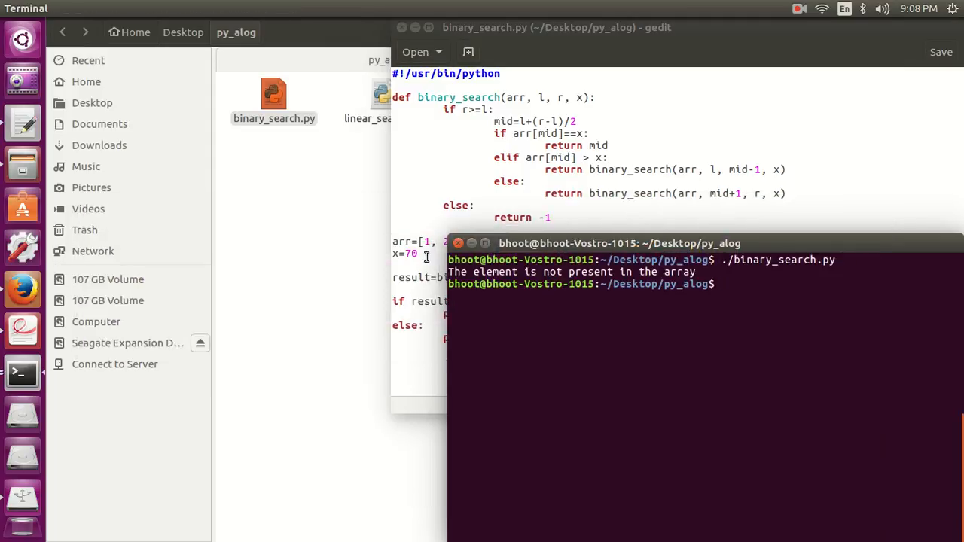
mouse_move(448, 272)
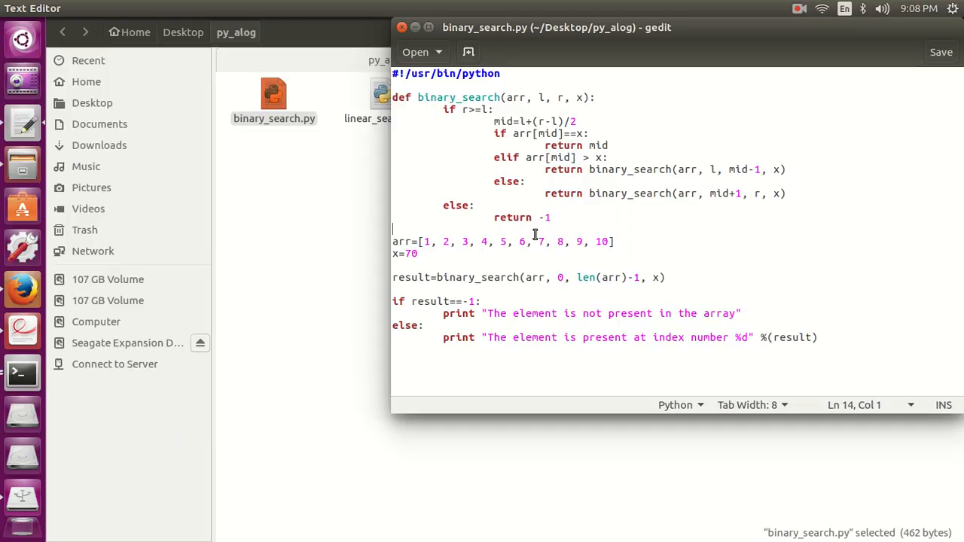
mouse_move(682, 122)
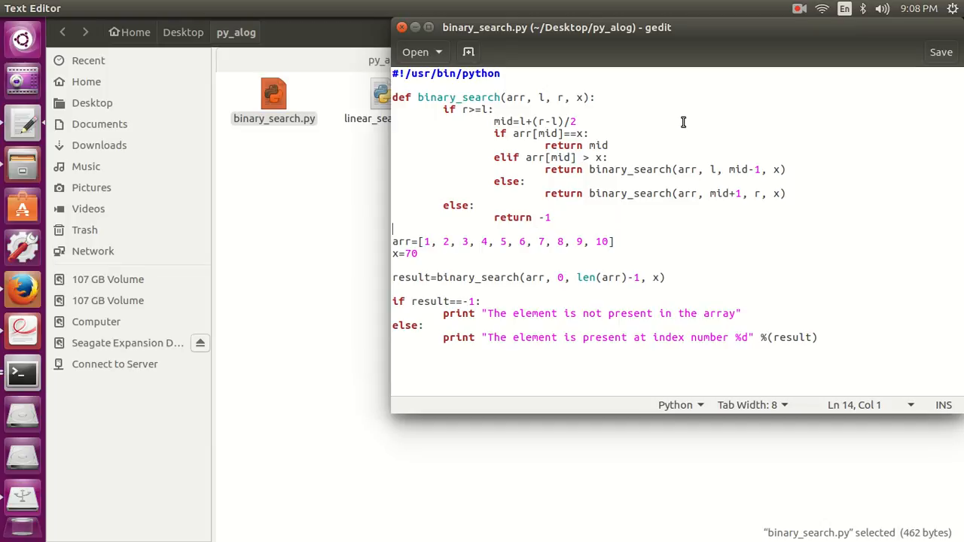
mouse_move(793, 15)
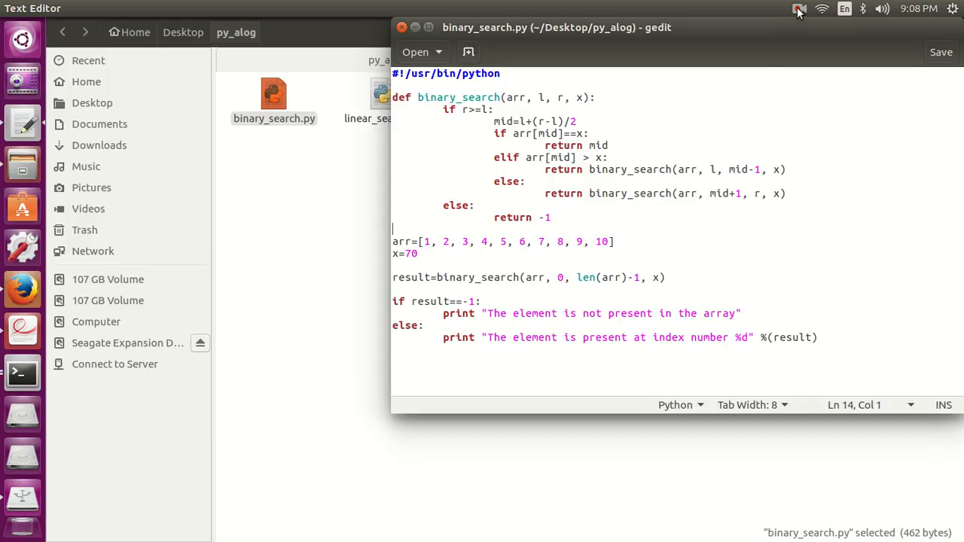